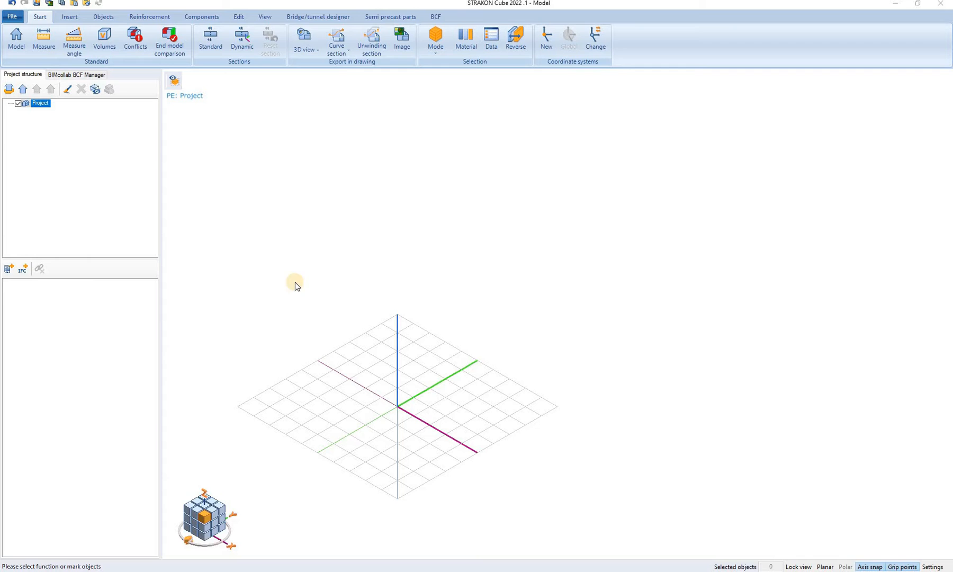
mouse_move(433, 435)
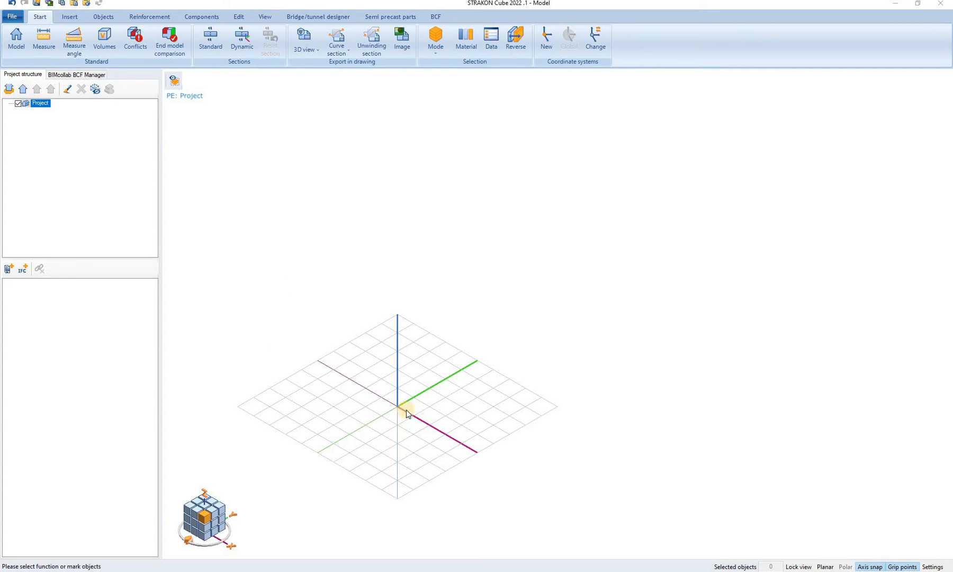
mouse_move(464, 396)
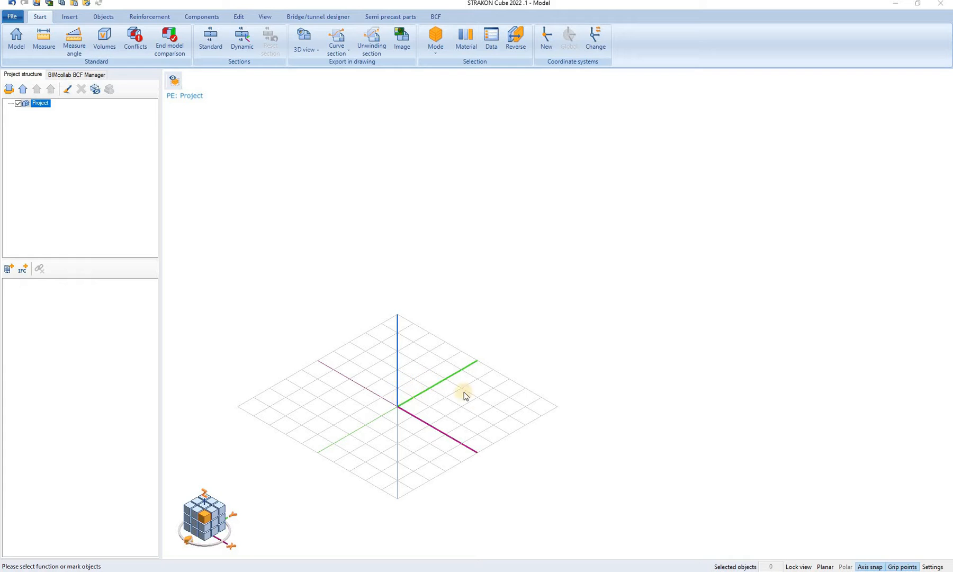
mouse_move(515, 403)
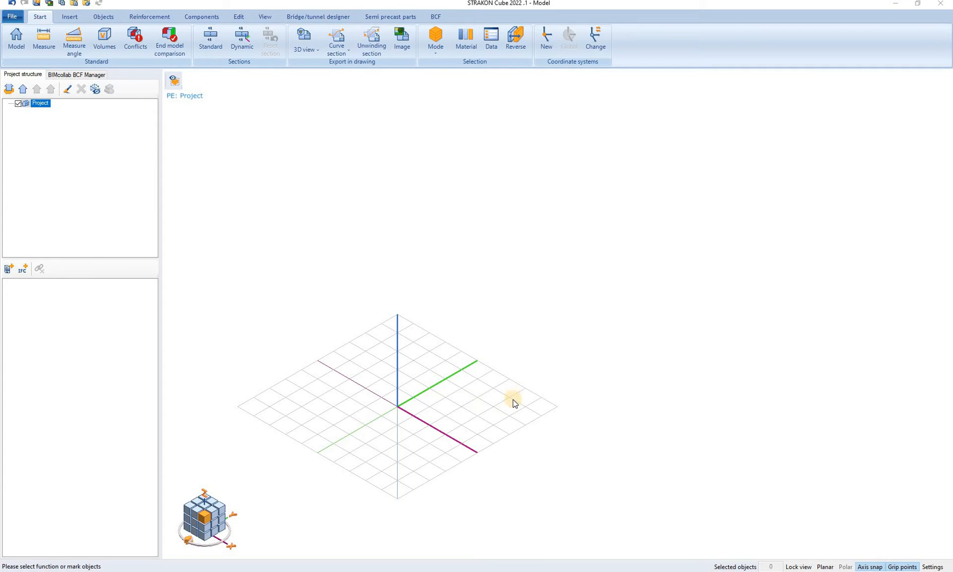
mouse_move(382, 399)
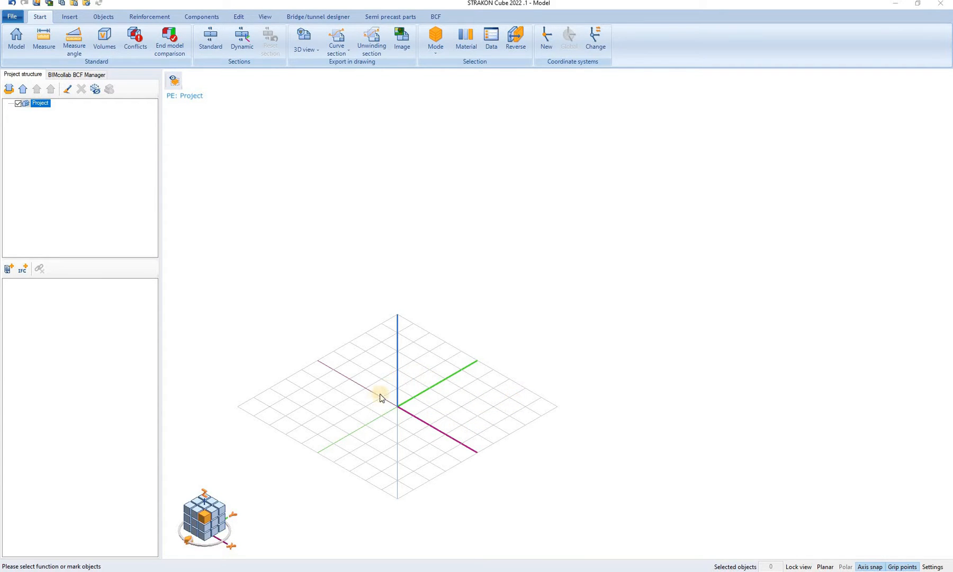
mouse_move(714, 524)
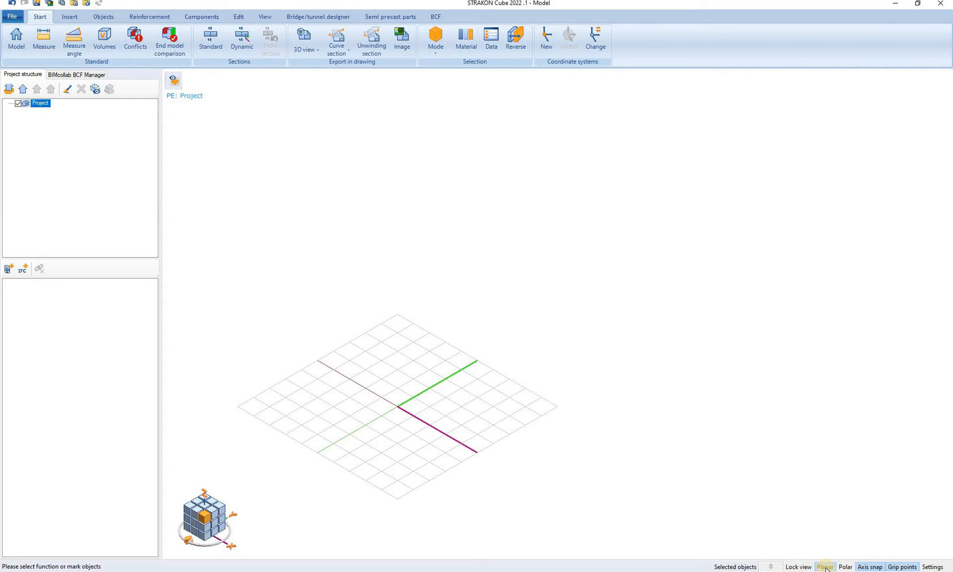
Step: Check the grid settings without changes, then view the empty grid from the front
left_click(871, 566)
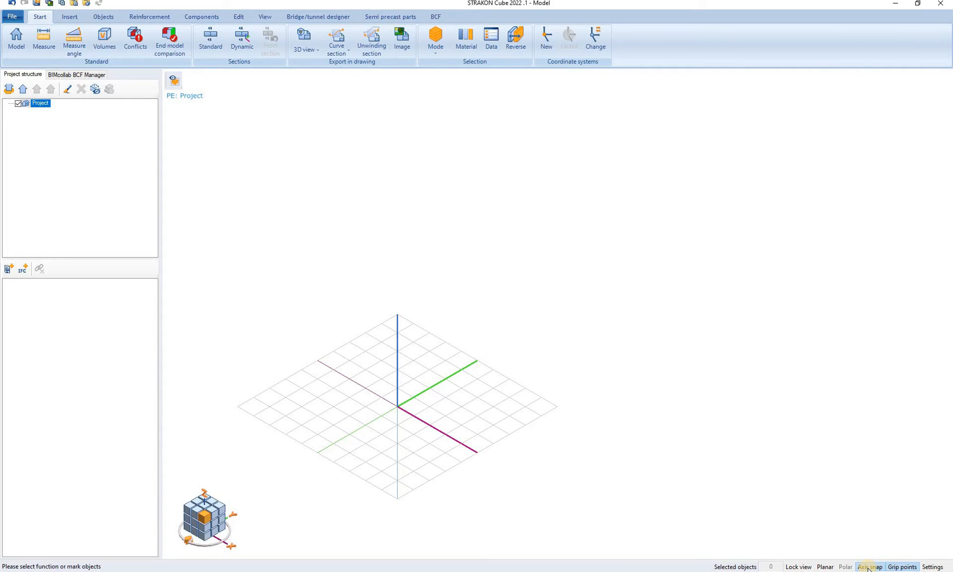
left_click(870, 567)
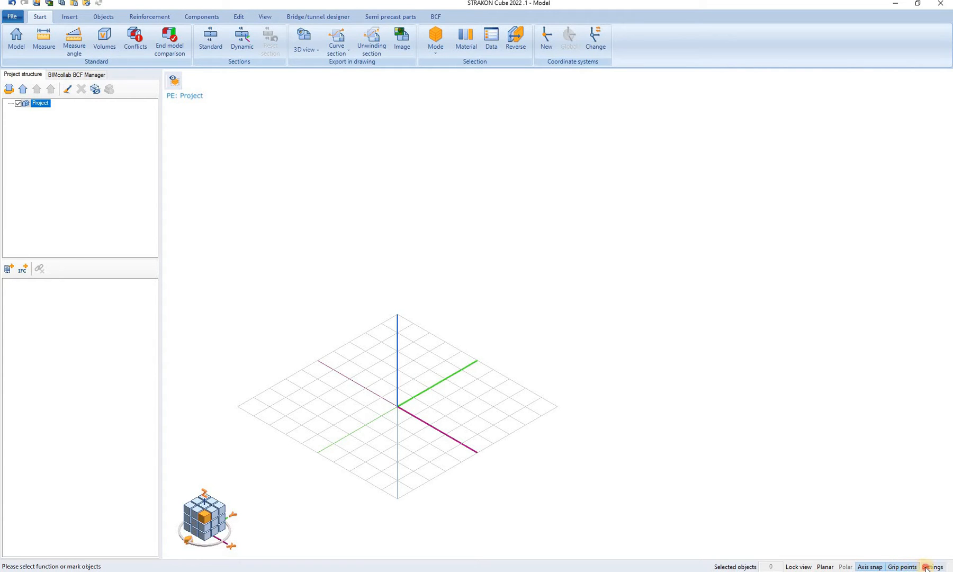
left_click(932, 566)
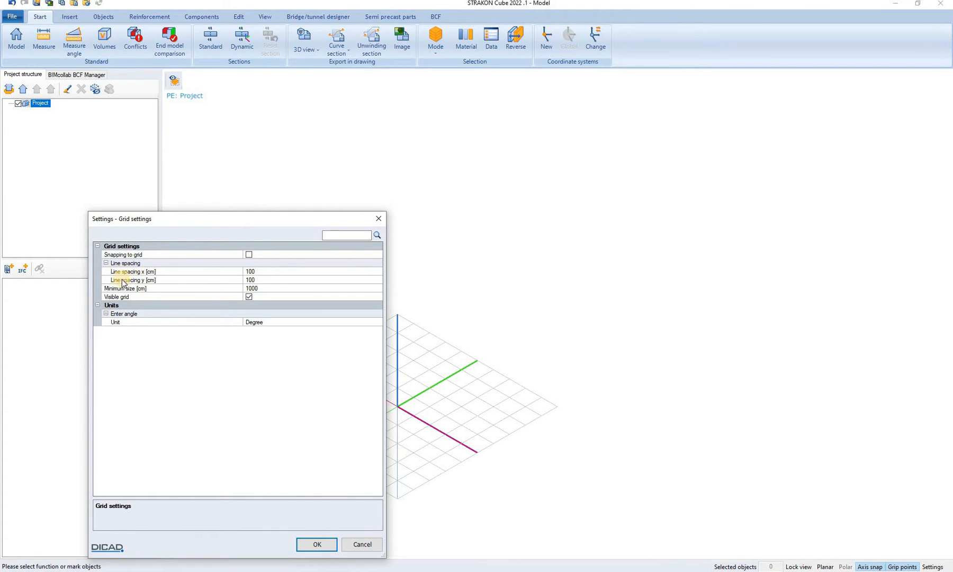
mouse_move(128, 292)
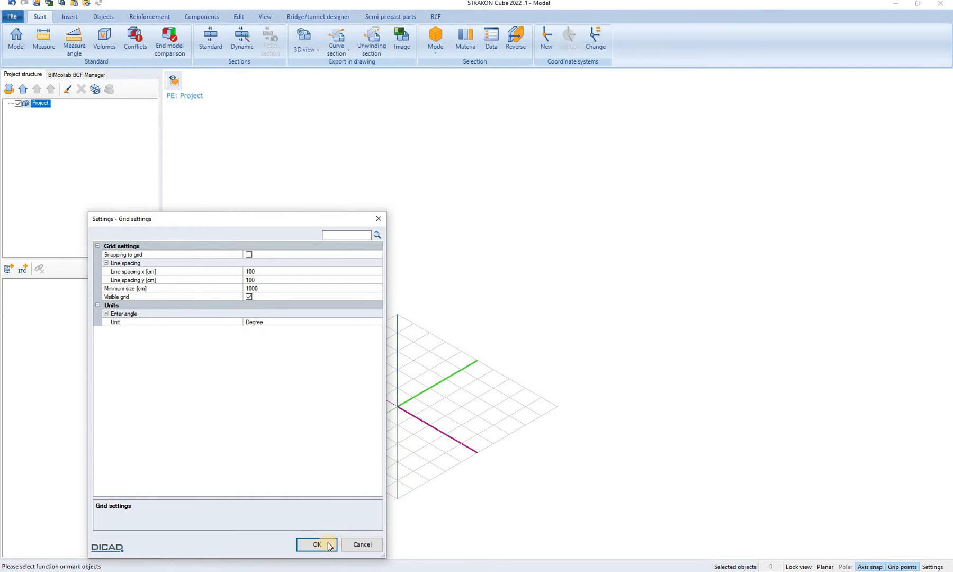
left_click(316, 543)
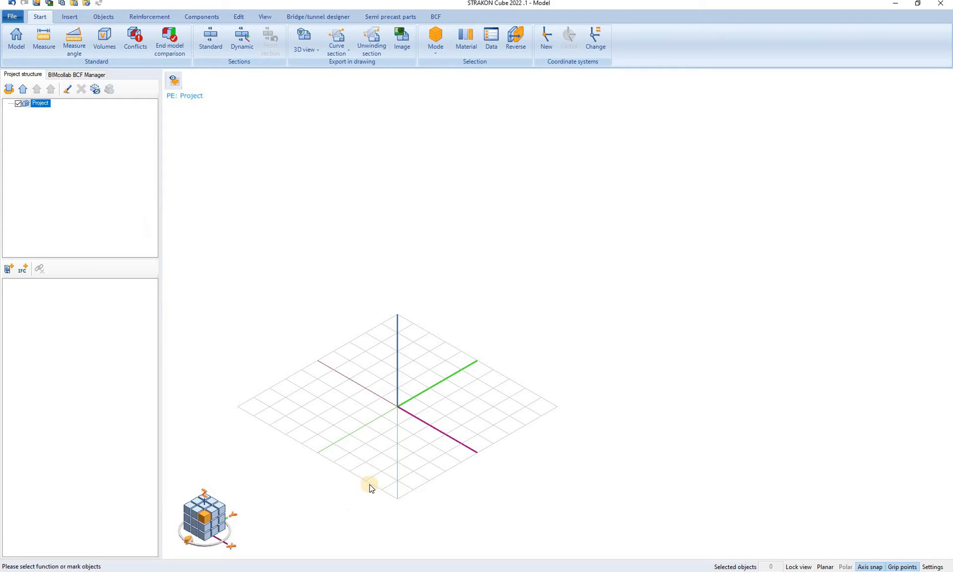
mouse_move(403, 423)
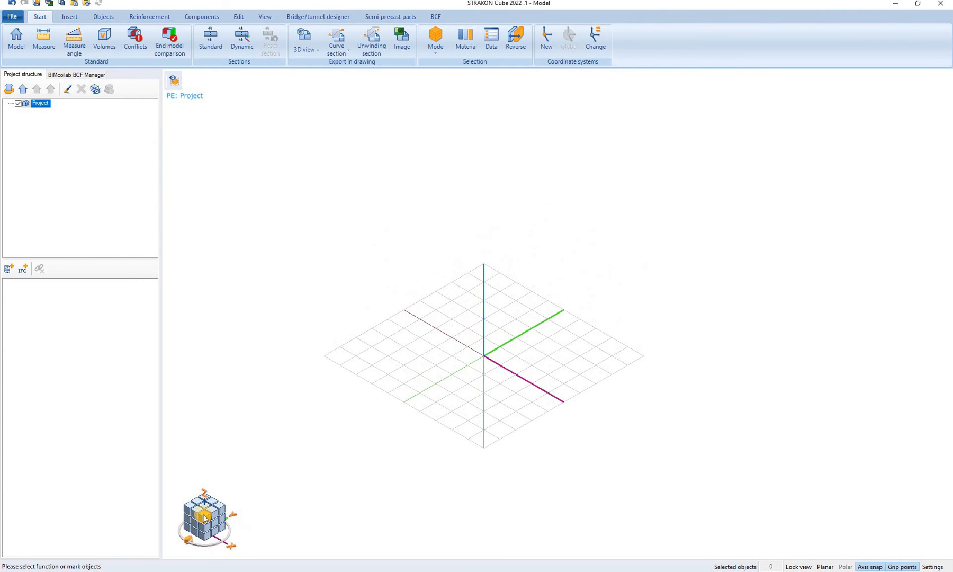
left_click(205, 518)
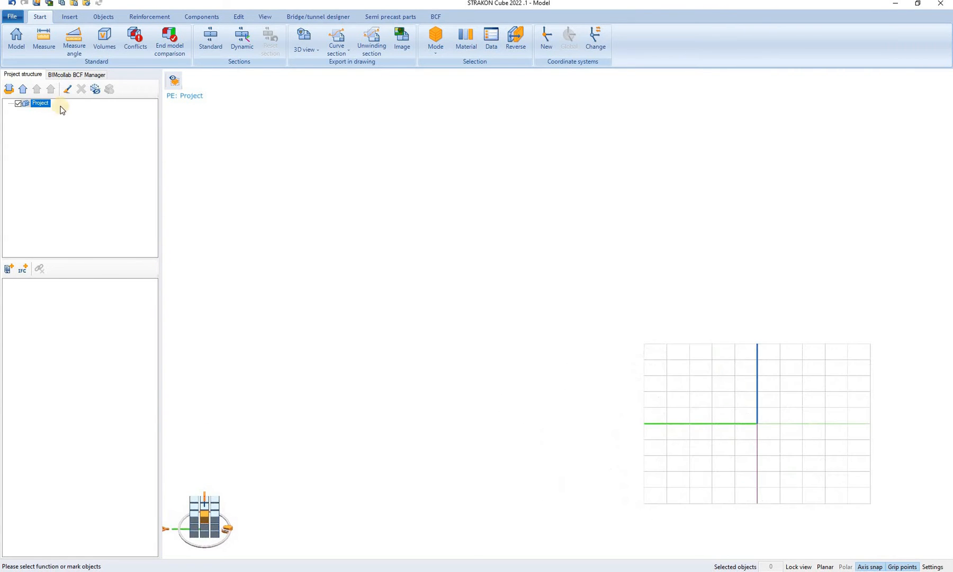
mouse_move(16, 40)
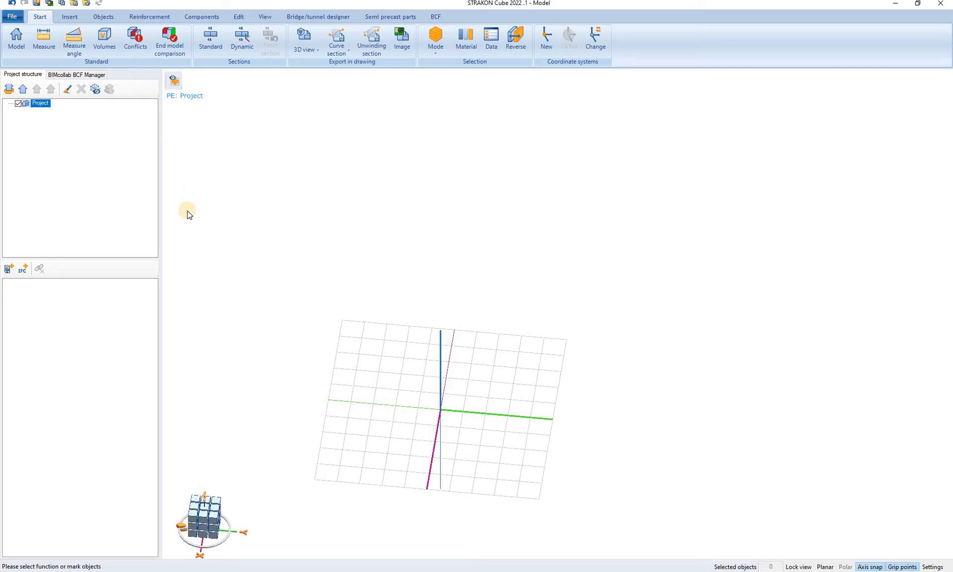
mouse_move(113, 171)
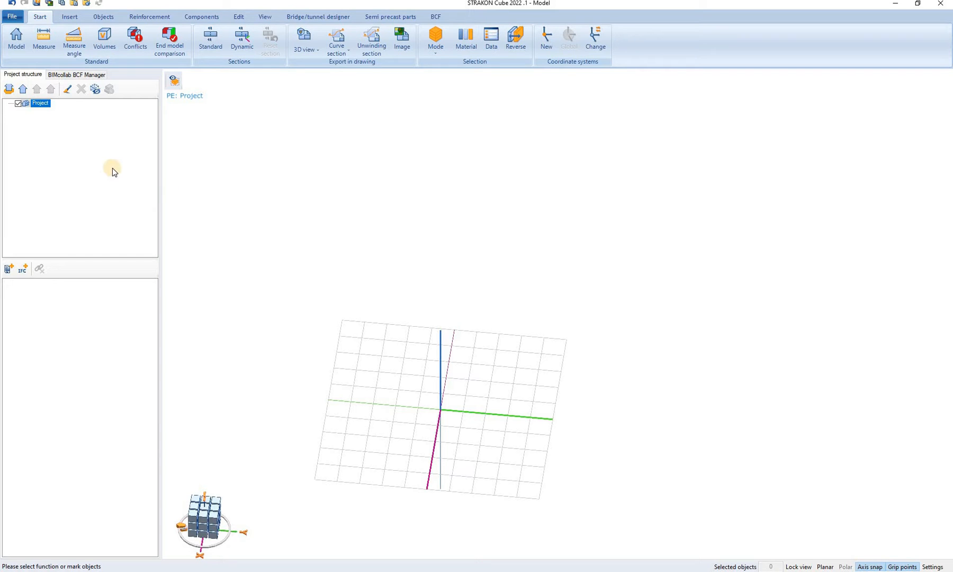
mouse_move(27, 126)
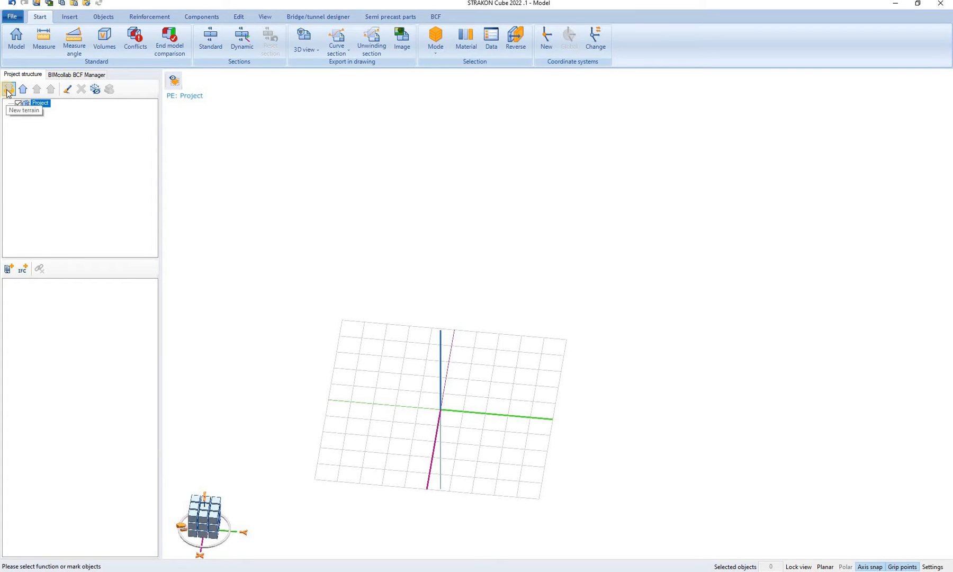
mouse_move(22, 90)
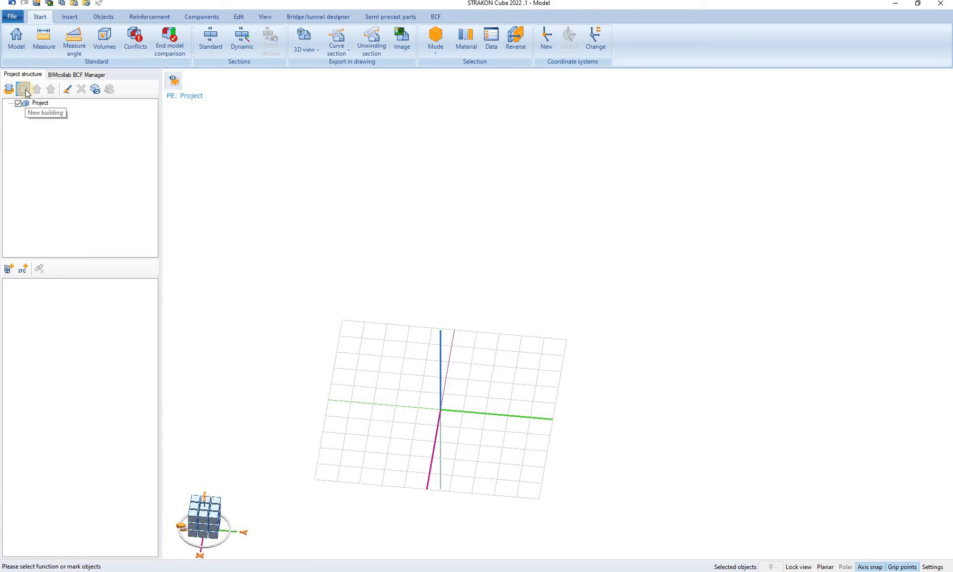
Step: Add a new building, keeping Building 1's default properties at 0.000 m
left_click(23, 89)
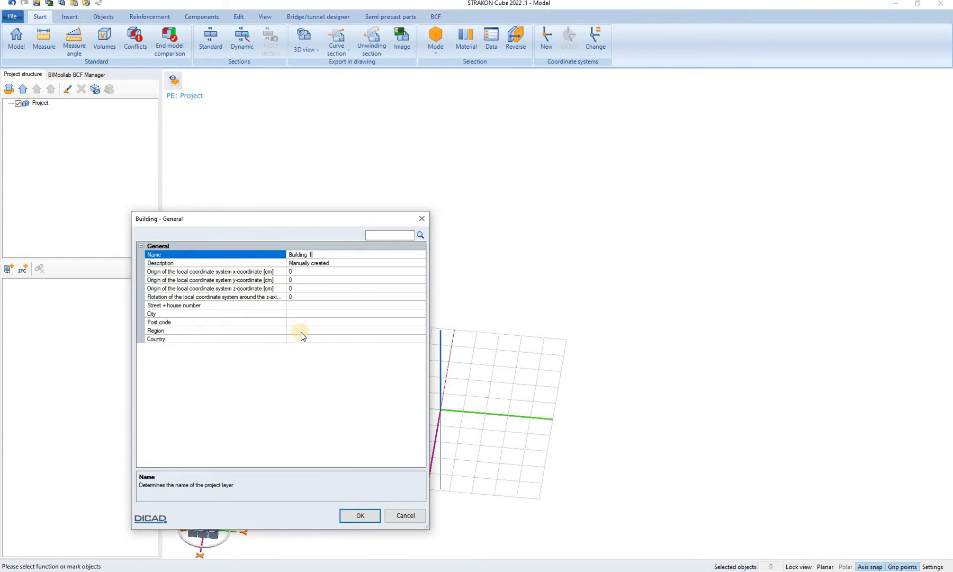
mouse_move(303, 305)
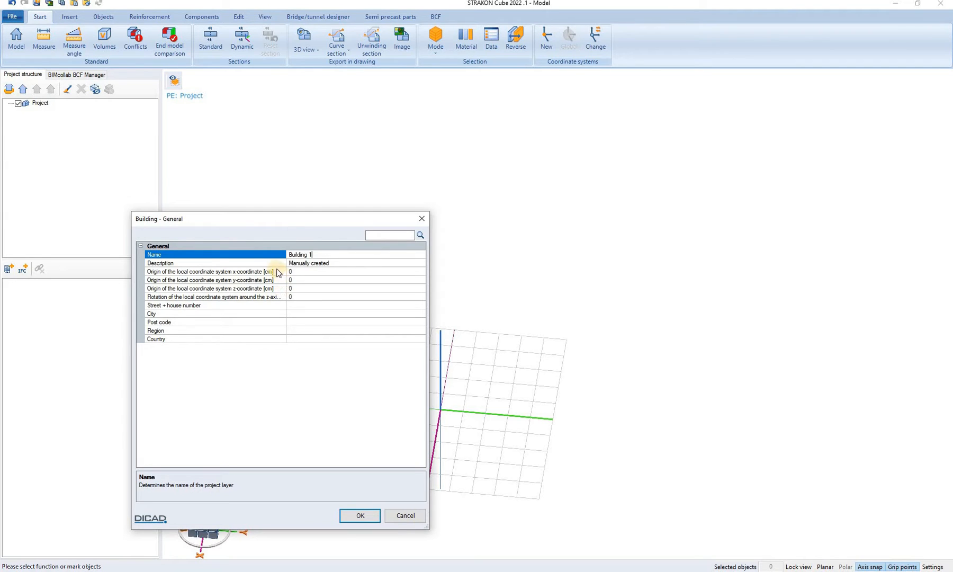
mouse_move(264, 293)
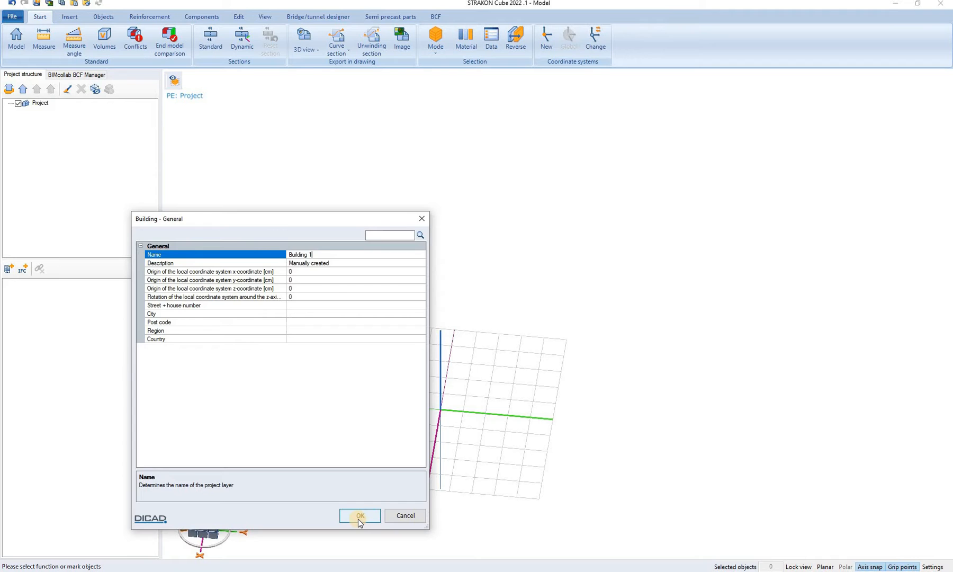
left_click(359, 515)
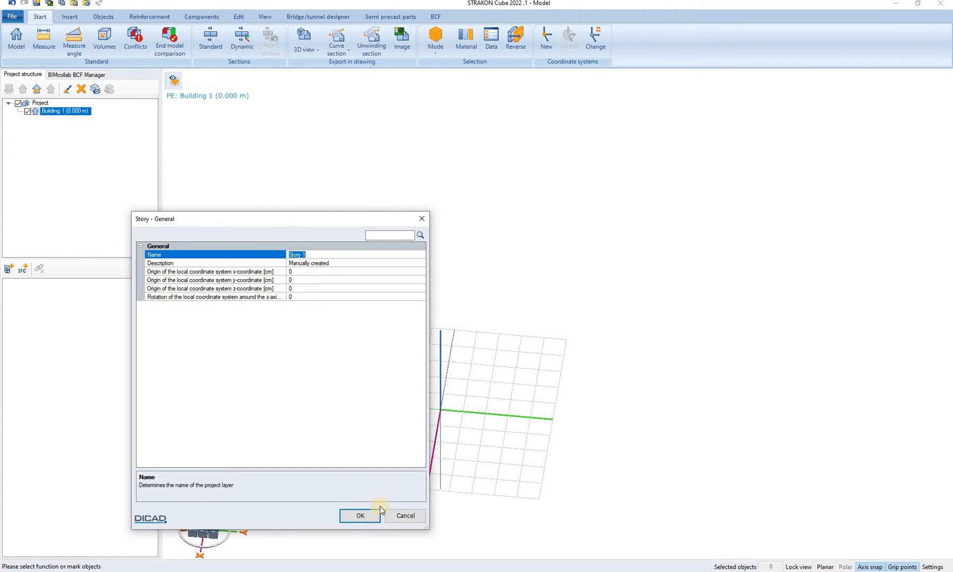
Step: Accept Story 1 at 0.000 m and add Story 2 at 3.000 m
left_click(359, 515)
type("300")
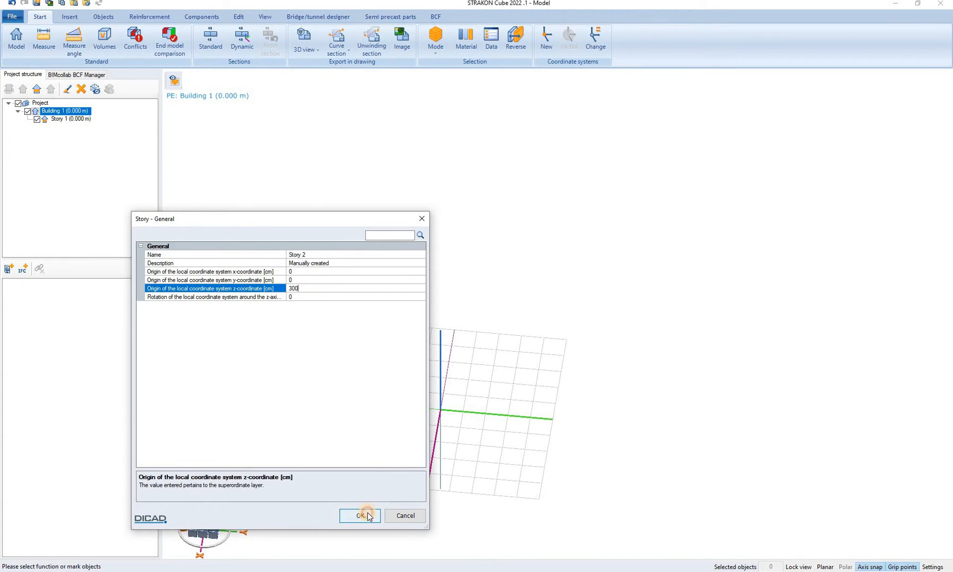
left_click(359, 515)
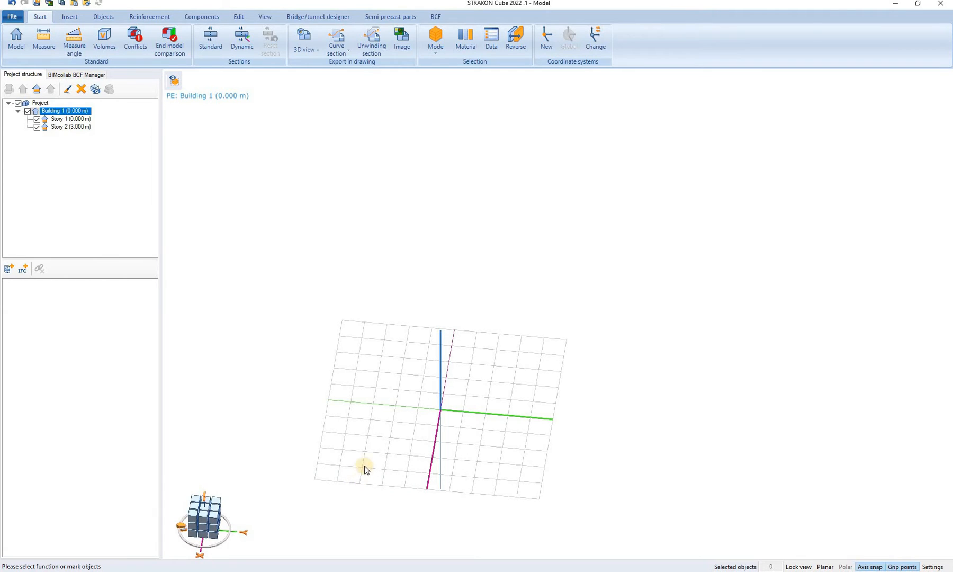
left_click_drag(364, 469, 325, 383)
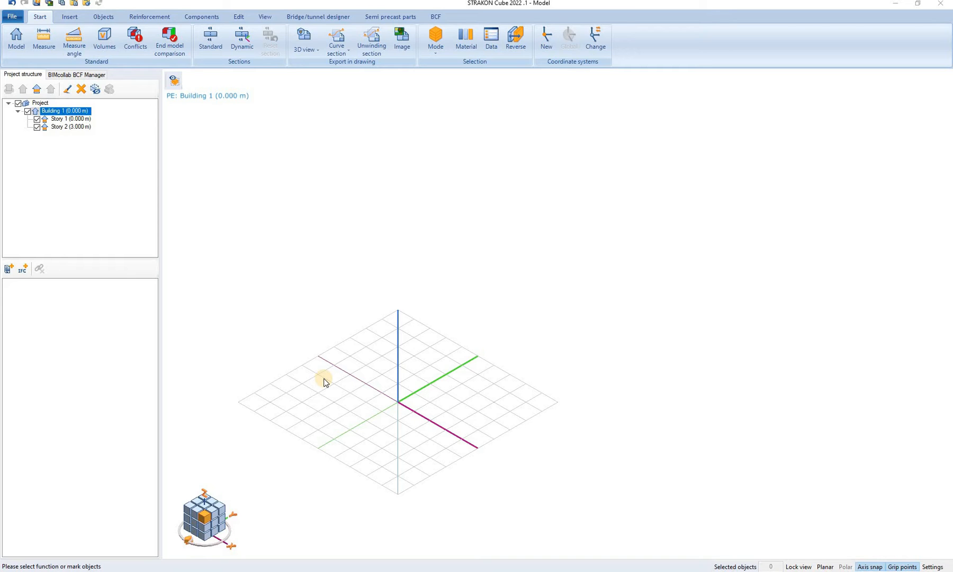
mouse_move(327, 363)
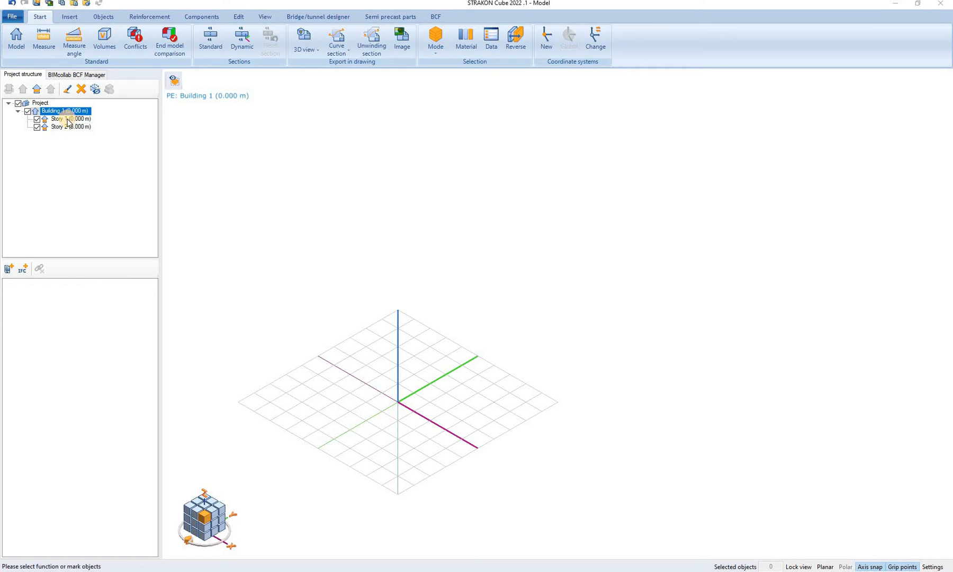
Step: Activate Story 1 and show the Objects creation tools
left_click(59, 119)
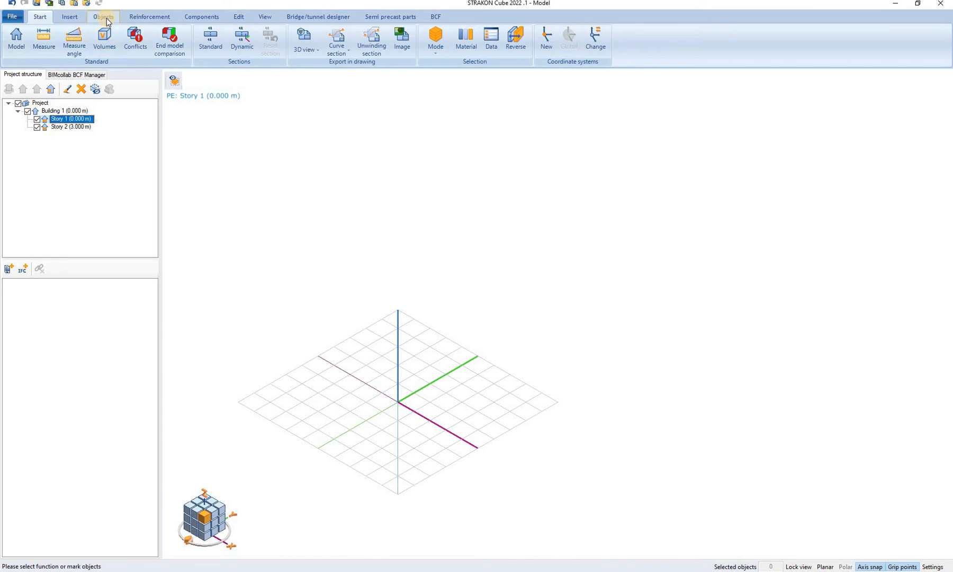
left_click(102, 17)
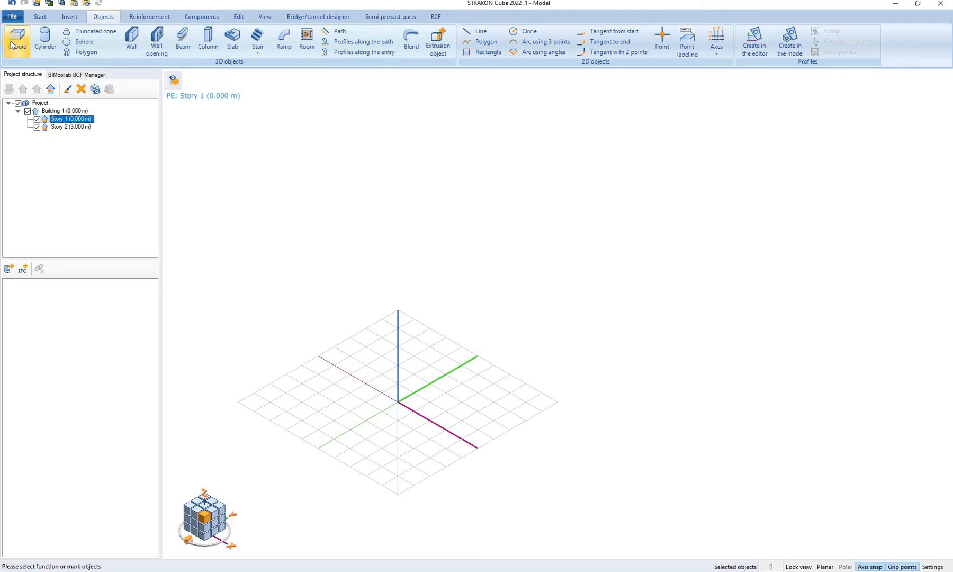
mouse_move(17, 40)
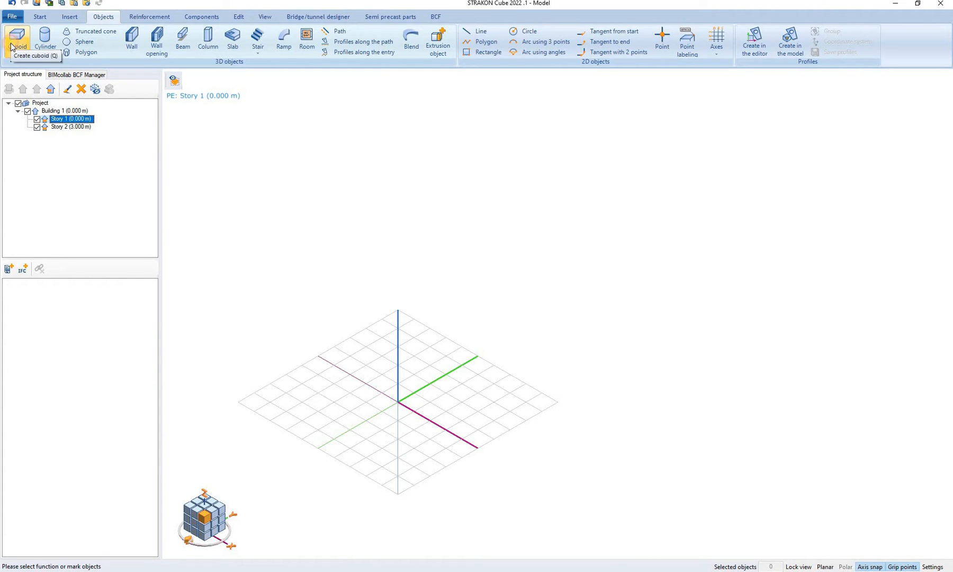
Step: Place a C30/37 cuboid at the origin, entering 100 for its dimensions
left_click(16, 41)
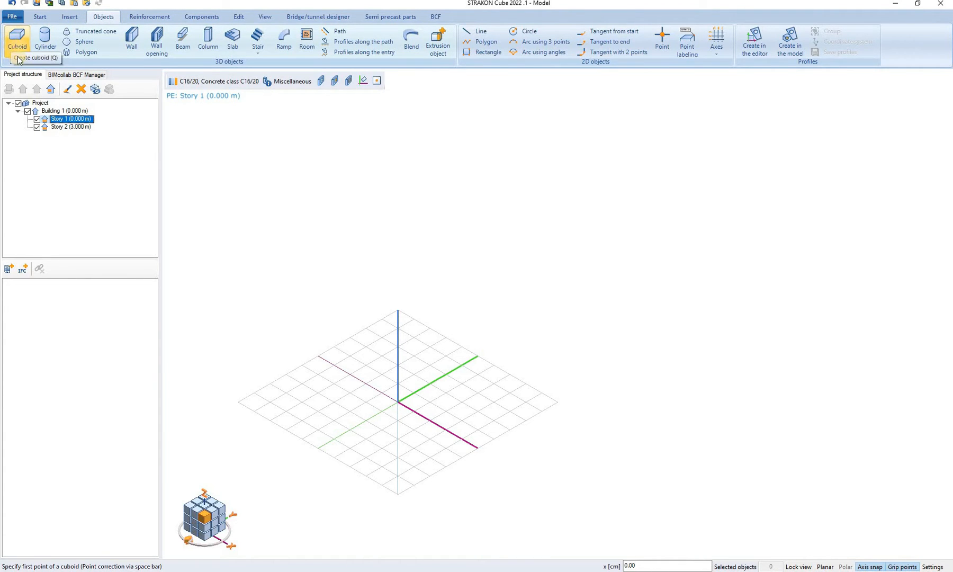
mouse_move(173, 87)
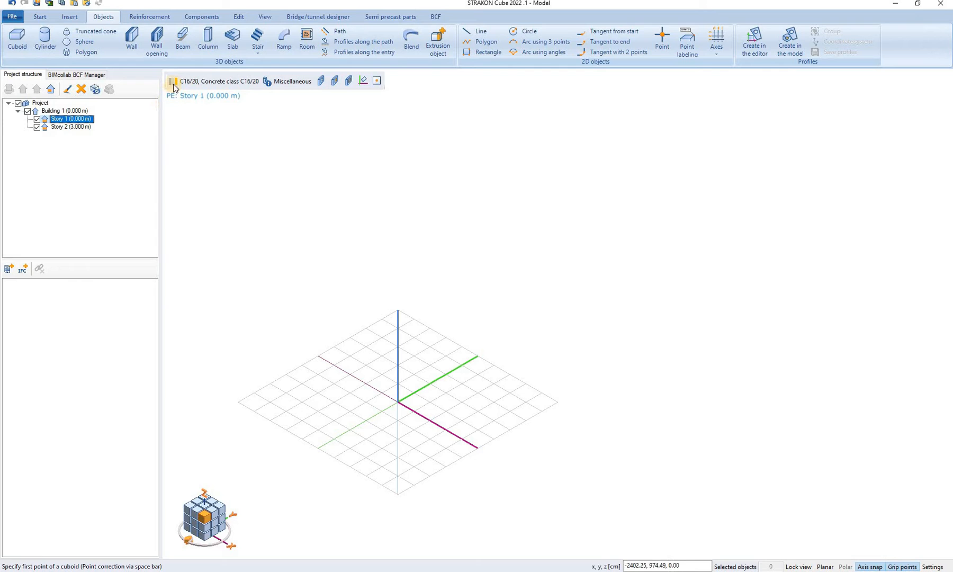
mouse_move(213, 81)
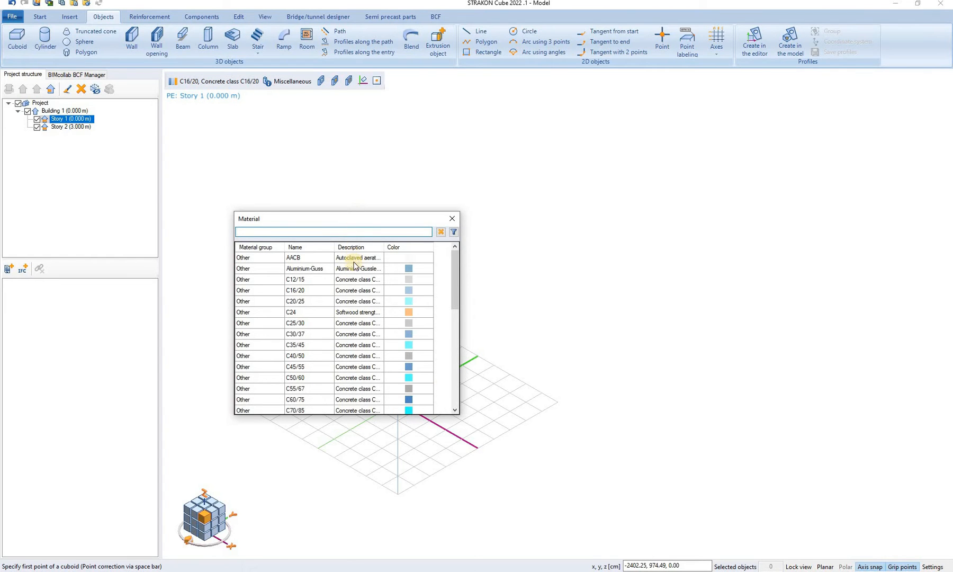
mouse_move(339, 338)
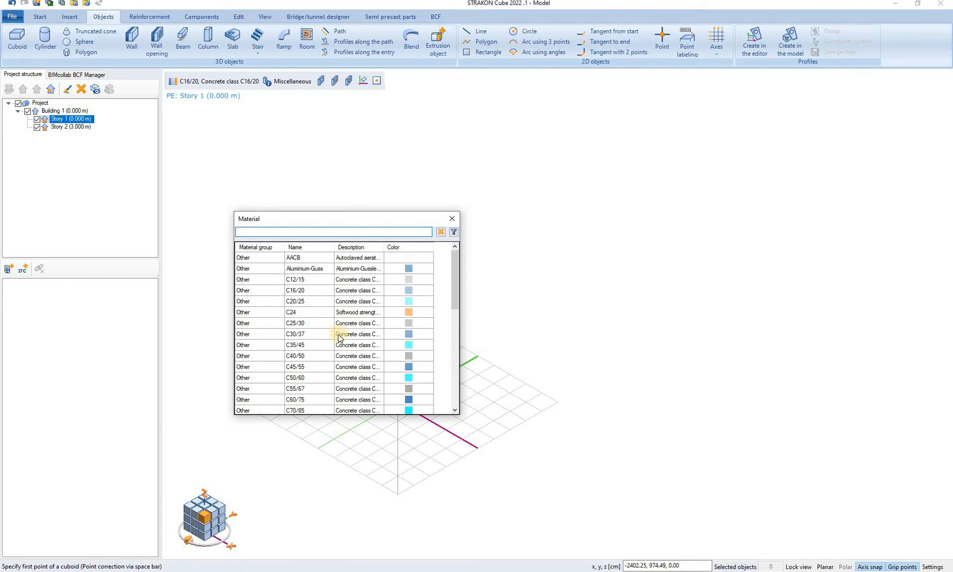
double_click(296, 333)
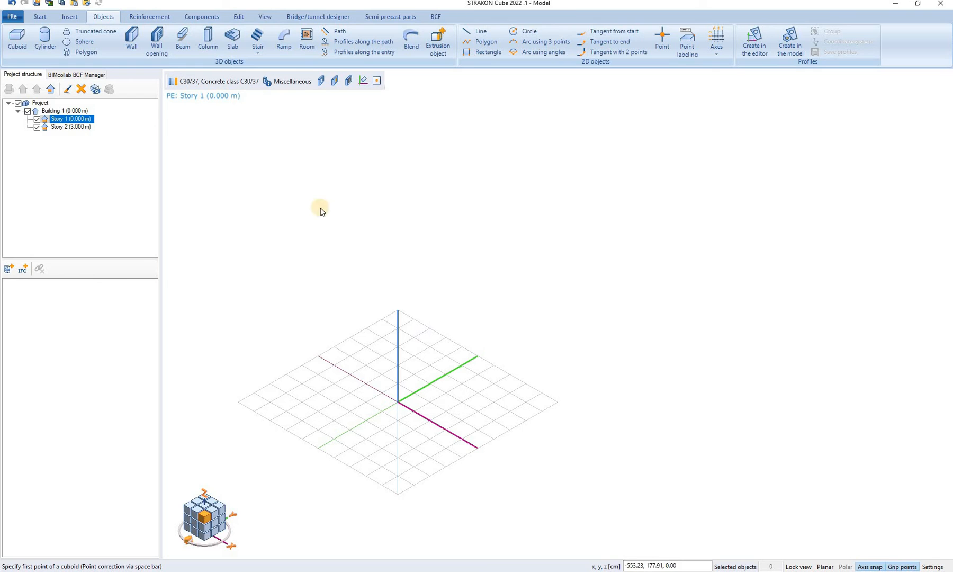
mouse_move(293, 81)
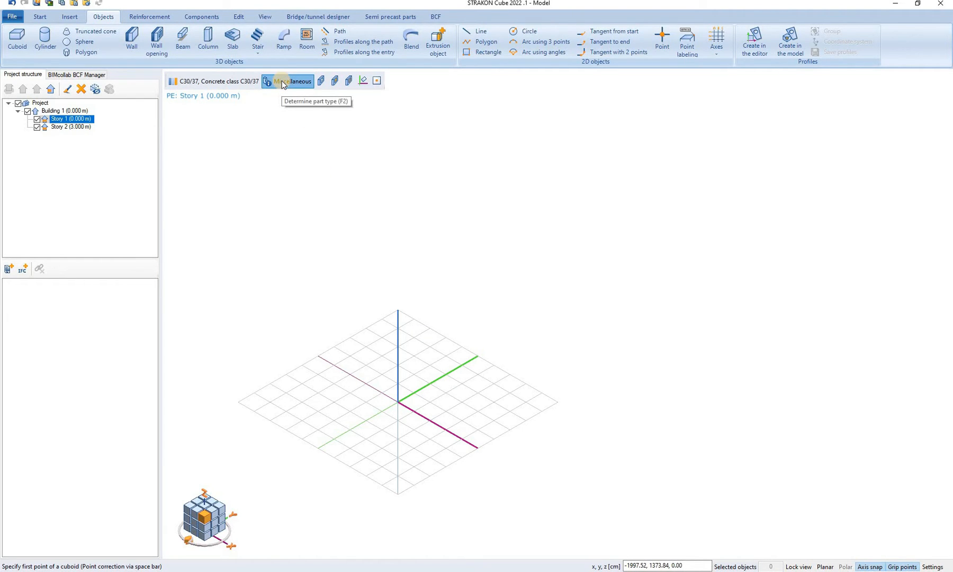
left_click(293, 81)
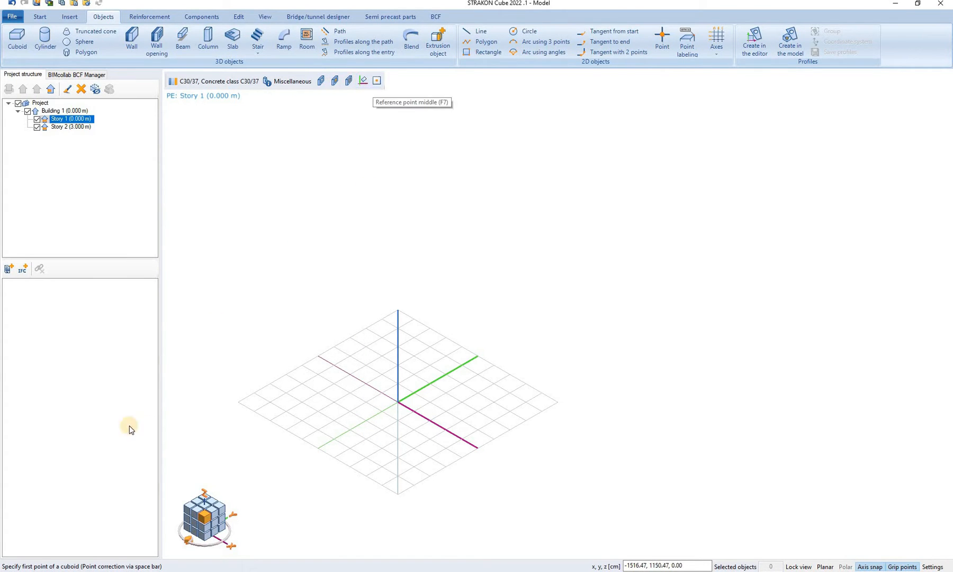
mouse_move(9, 564)
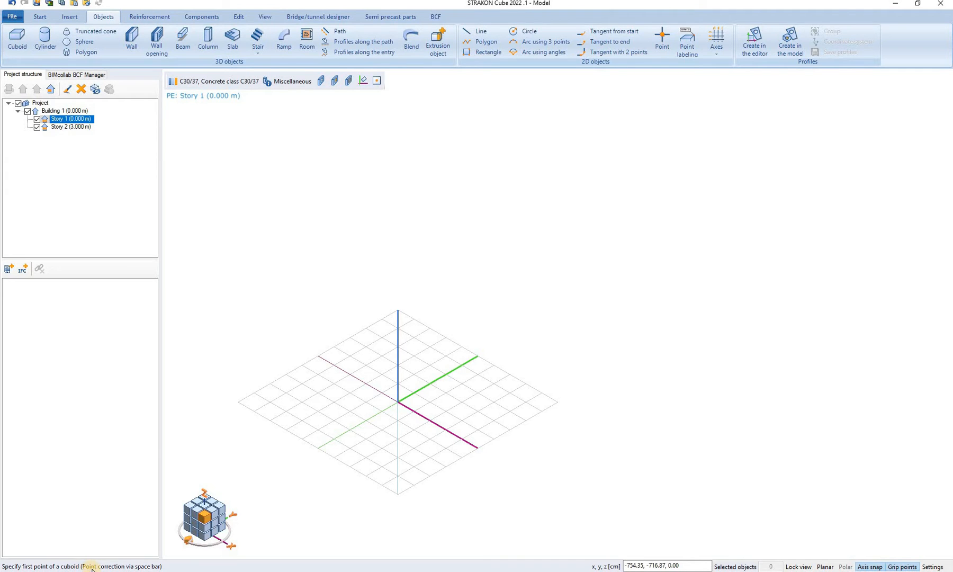
mouse_move(401, 439)
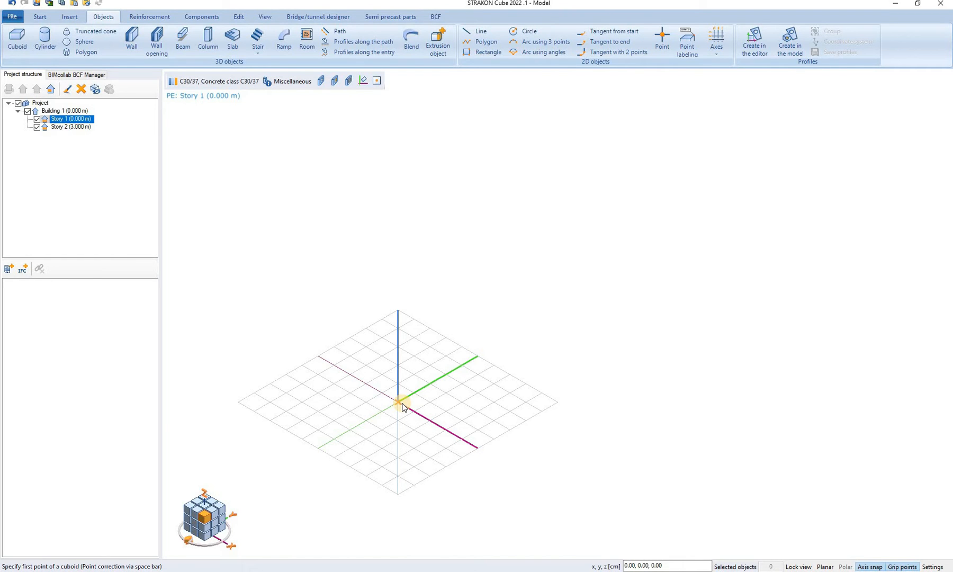
left_click(398, 402)
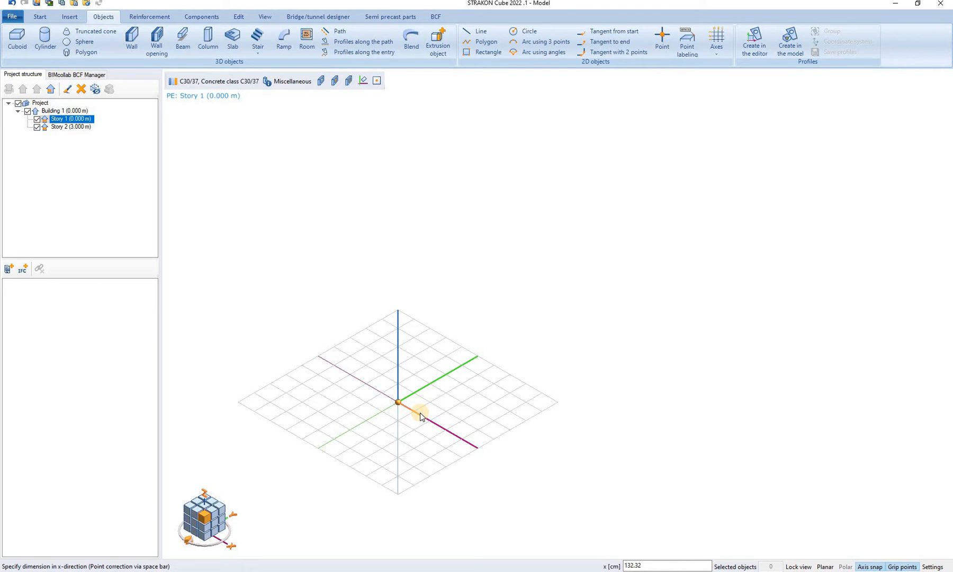
mouse_move(428, 420)
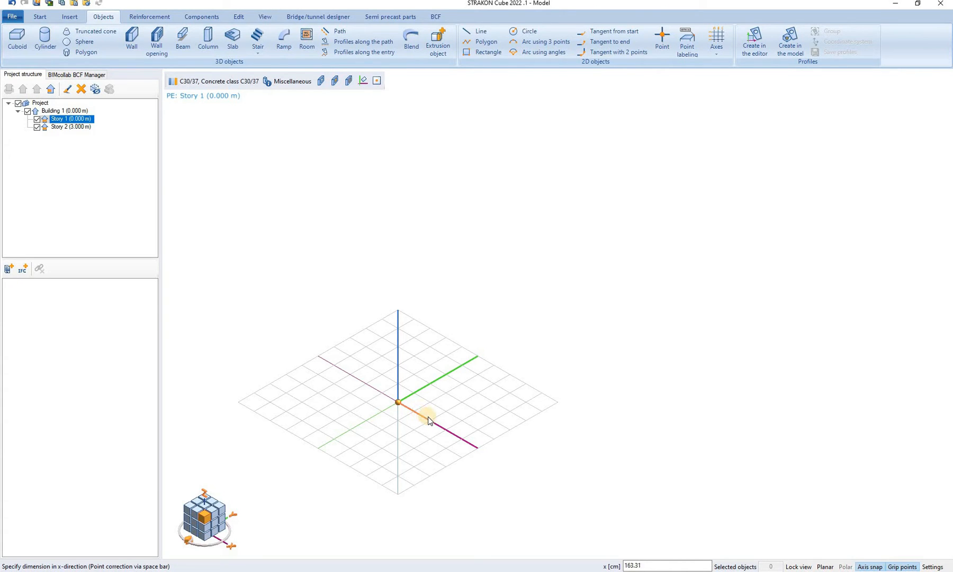
type("1")
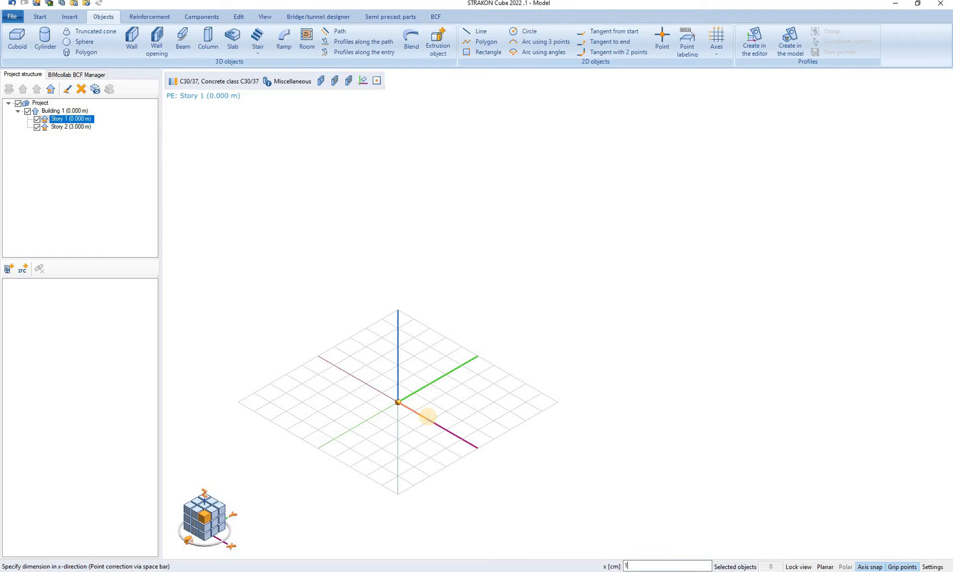
type("00")
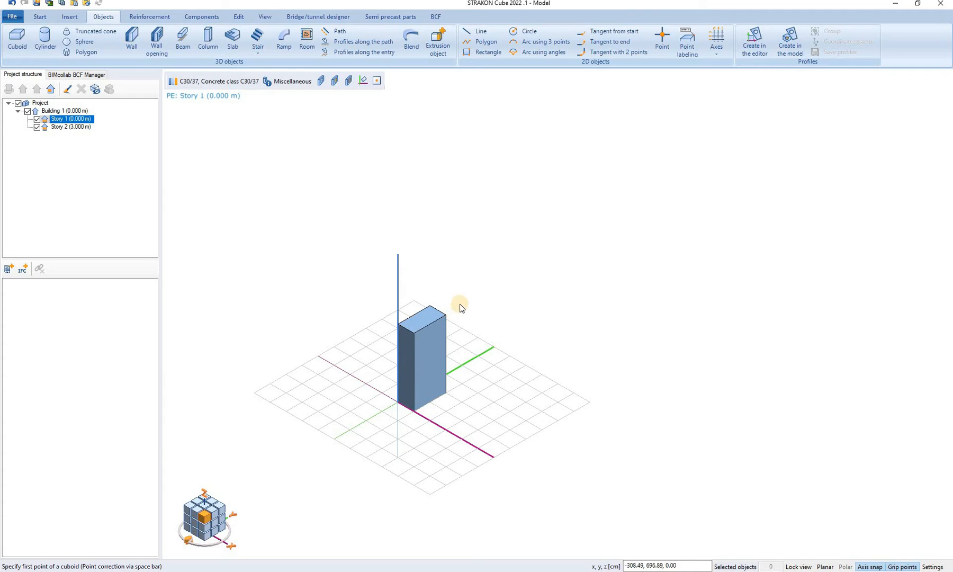
mouse_move(446, 292)
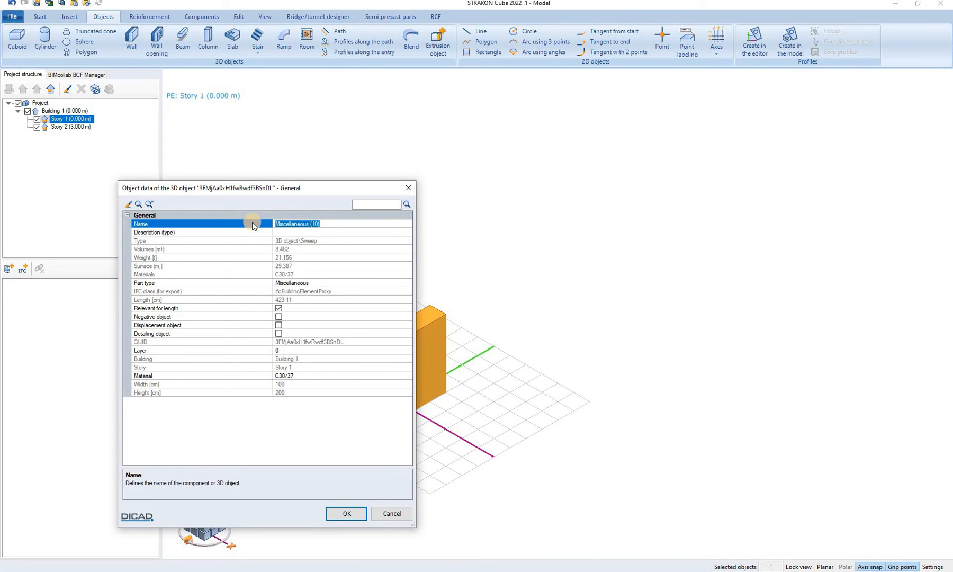
Step: Enter 'Cube 1' as the cuboid's name and confirm
type("C")
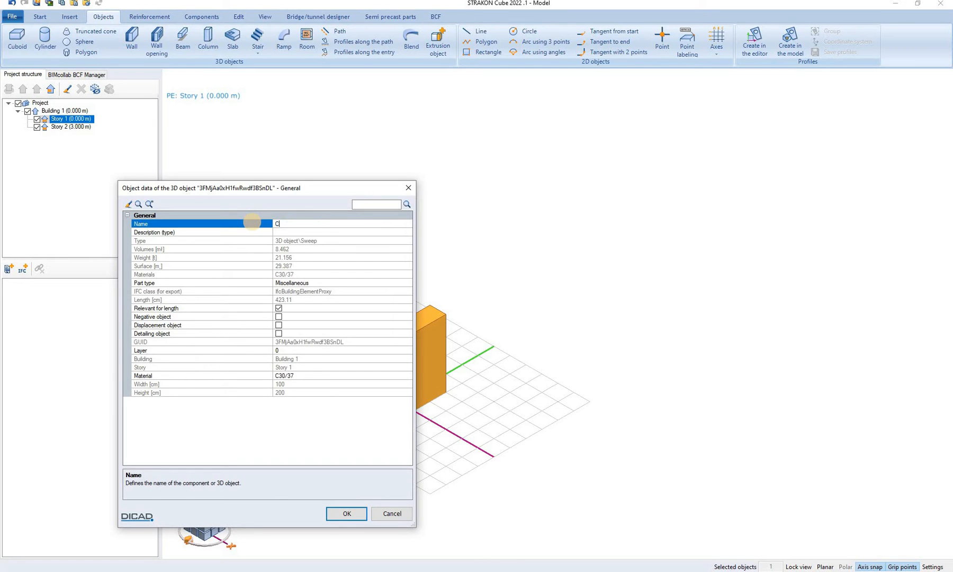
type("ube 1")
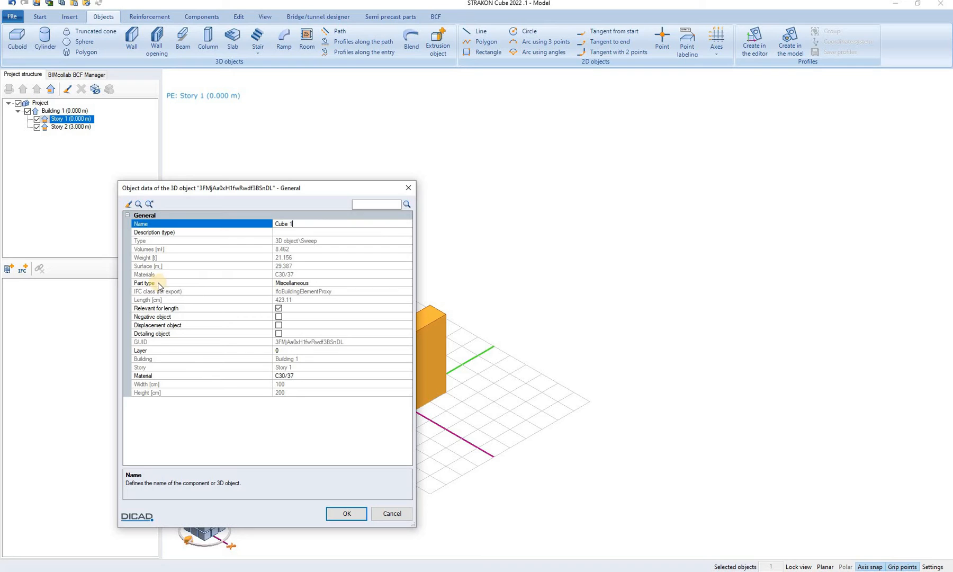
mouse_move(156, 354)
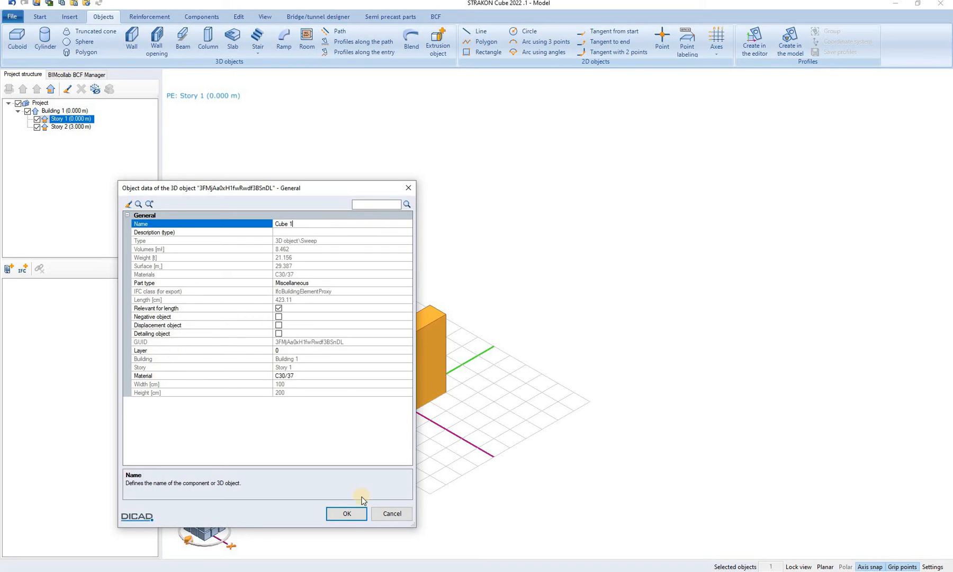
left_click(346, 513)
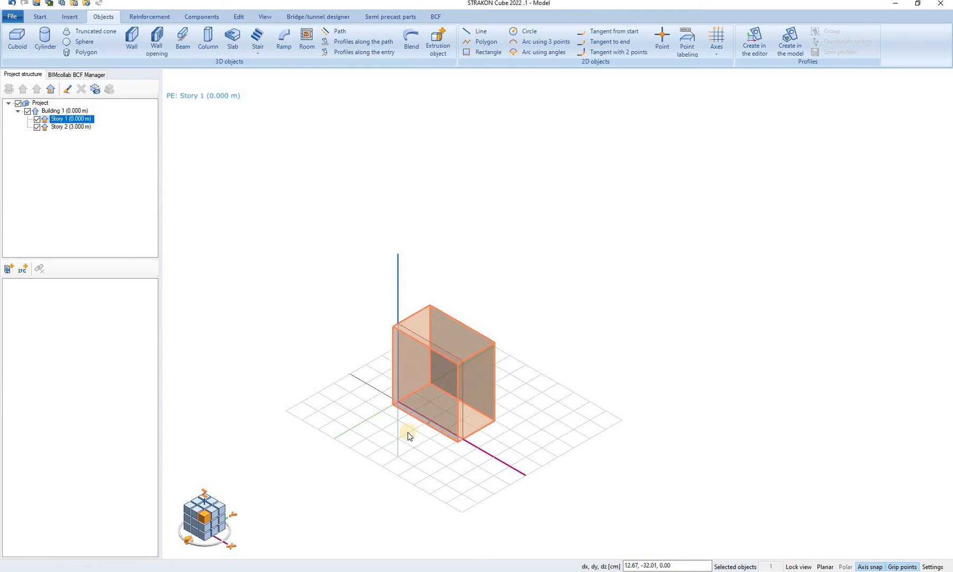
Step: Try stretching Cube 1 wider, leaving it tall, then select it
left_click_drag(410, 434, 380, 448)
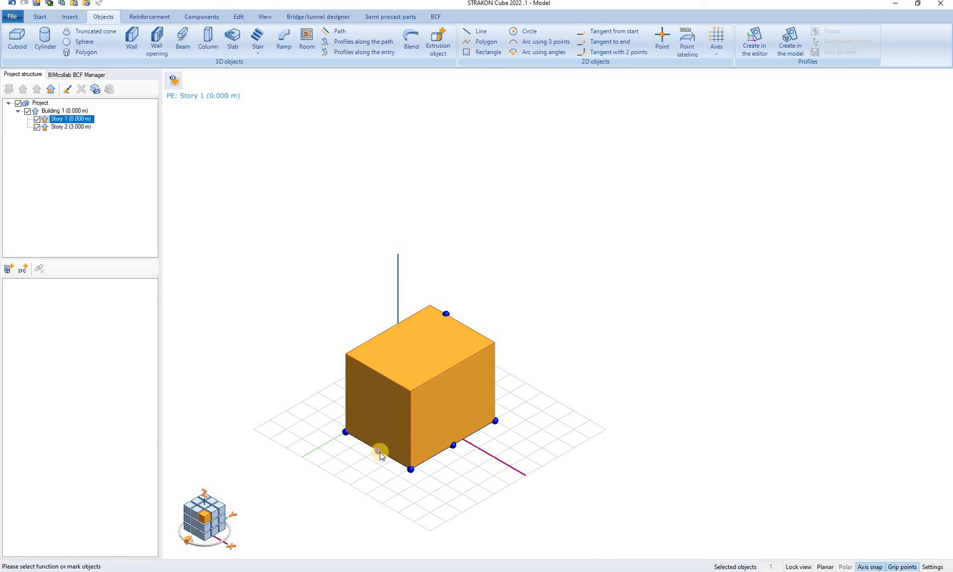
mouse_move(347, 332)
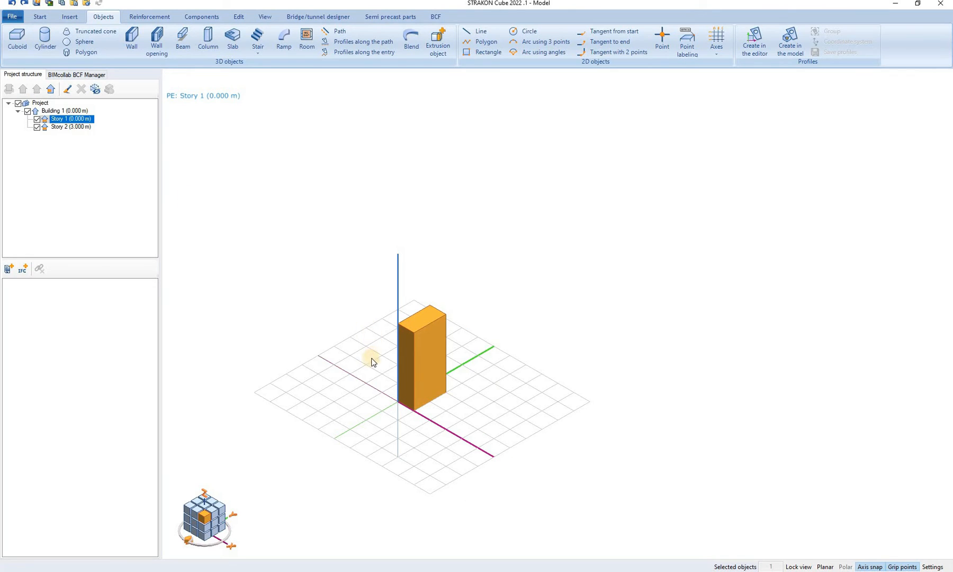
left_click(420, 352)
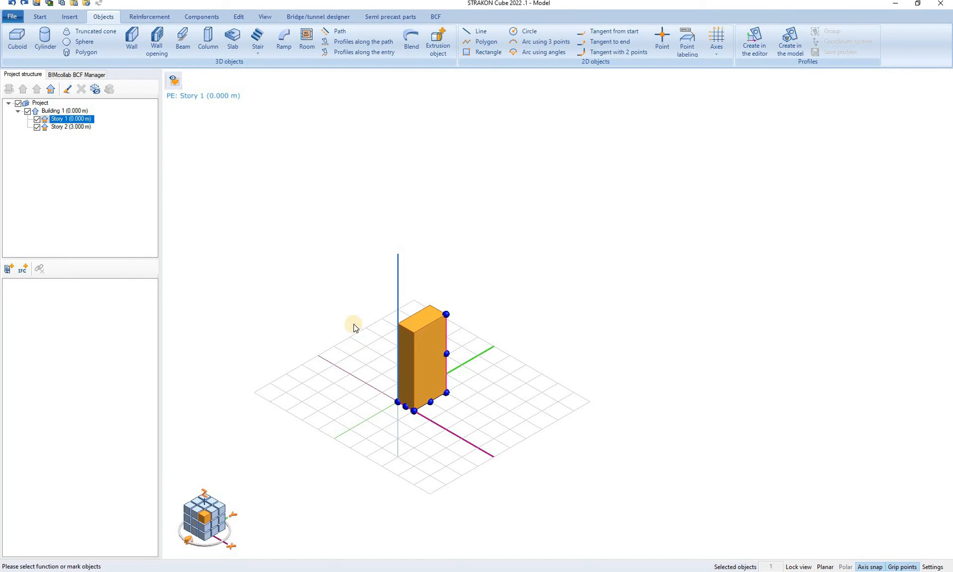
mouse_move(336, 315)
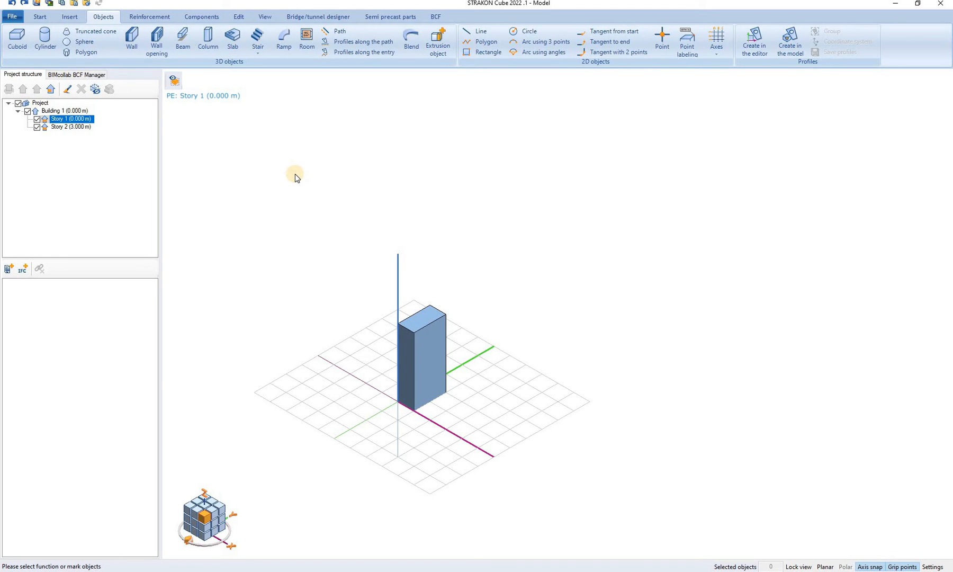
mouse_move(237, 15)
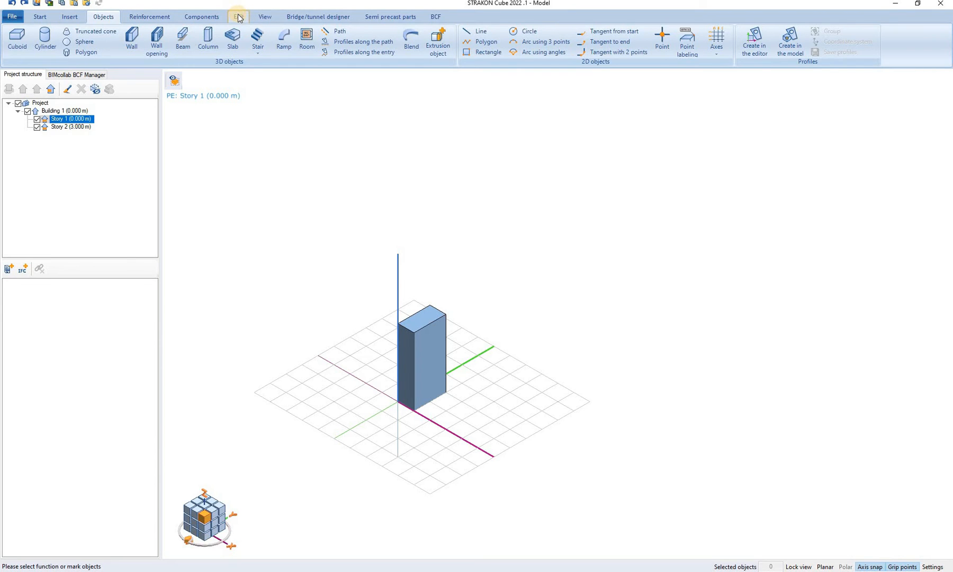
Step: Copy Cube 1 to a new spot along the green axis
left_click(238, 17)
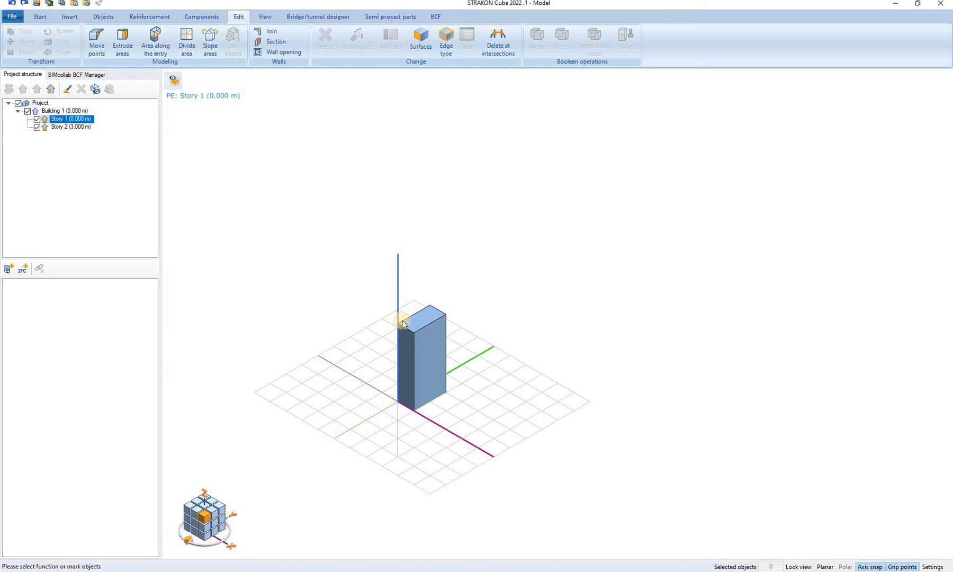
left_click(426, 353)
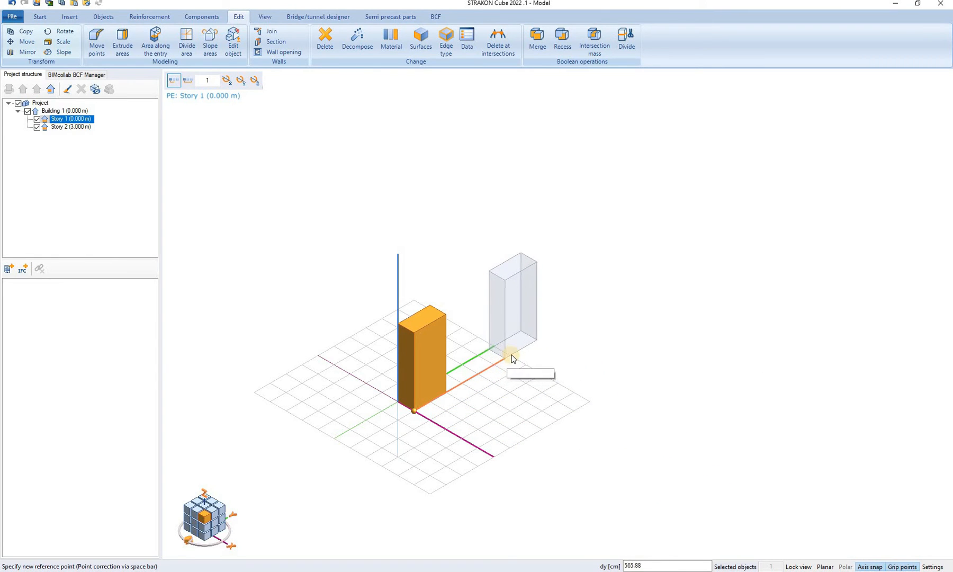
mouse_move(517, 473)
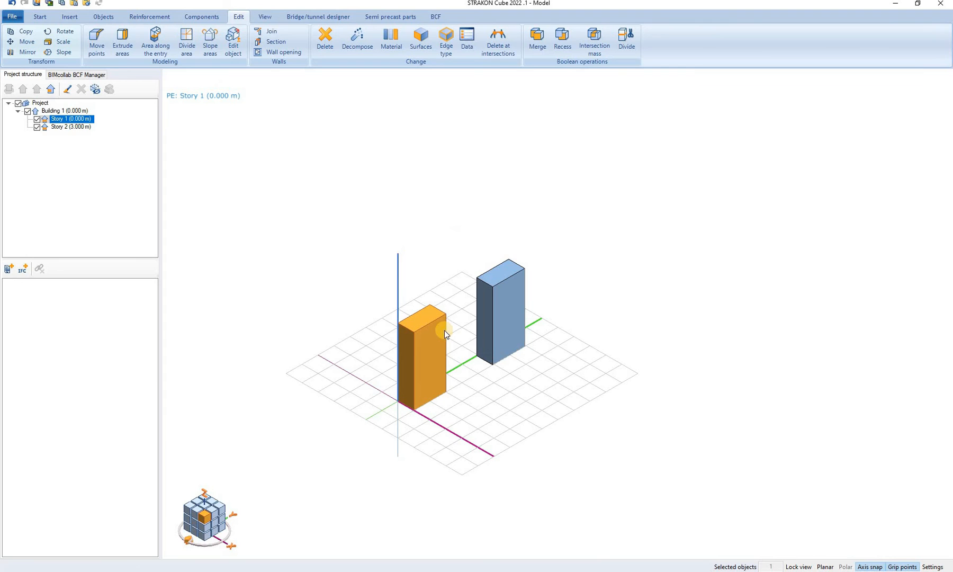
left_click(492, 295)
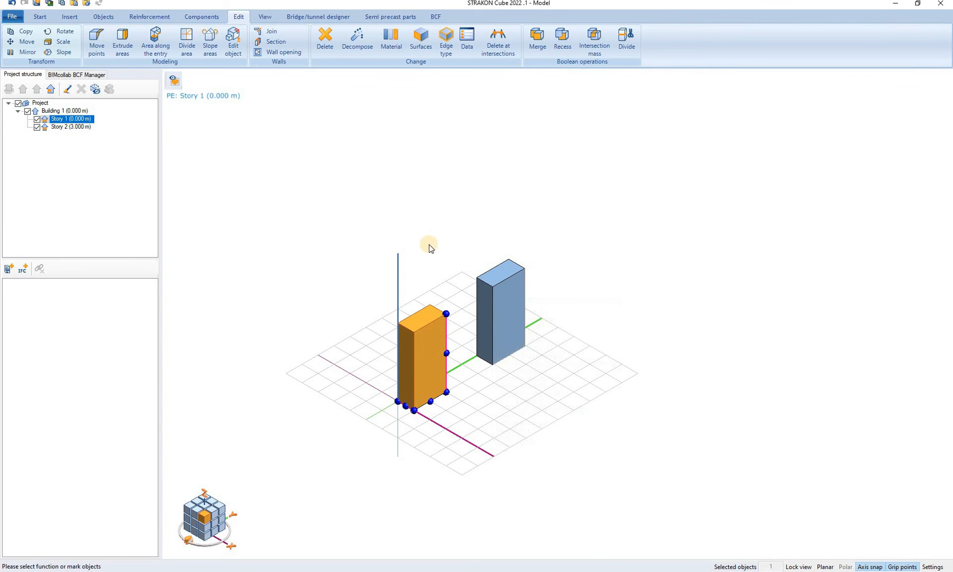
mouse_move(243, 168)
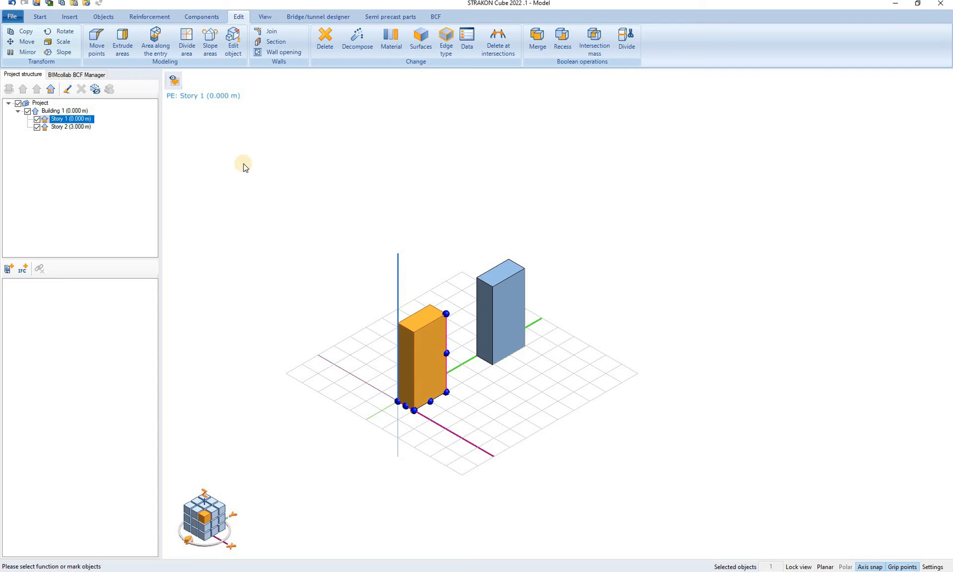
mouse_move(122, 41)
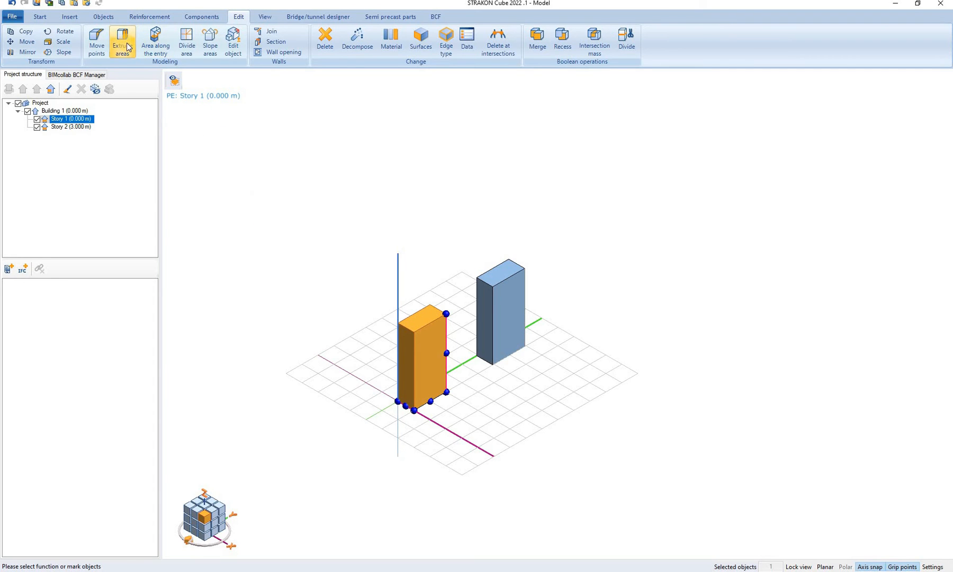
Step: Extrude a side face of the original Cube 1 outward by 50 cm
left_click(122, 41)
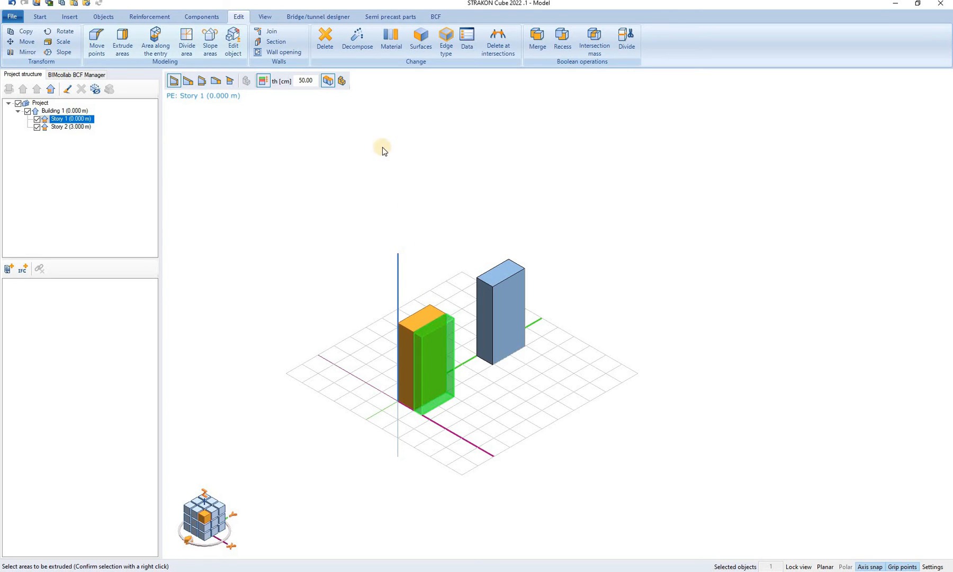
mouse_move(263, 83)
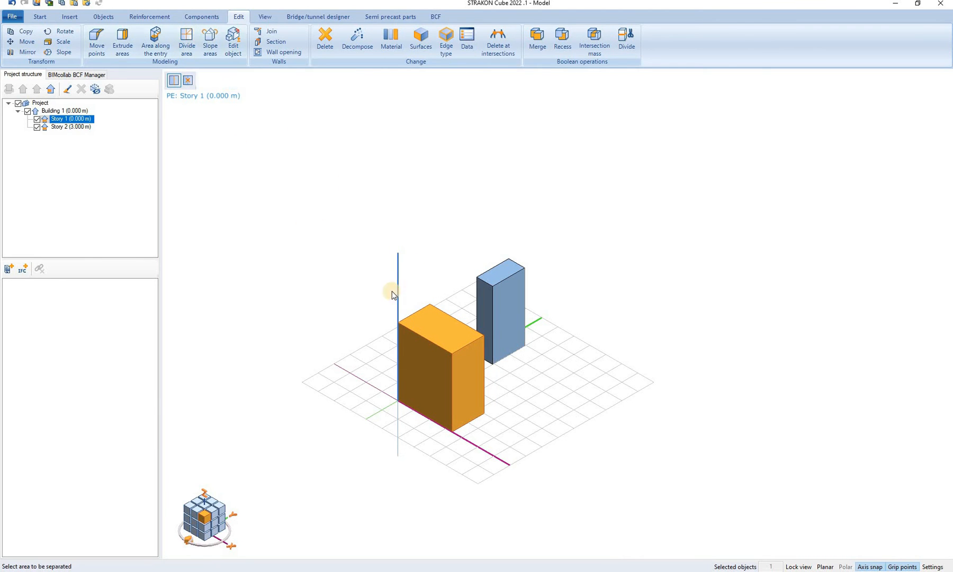
mouse_move(518, 365)
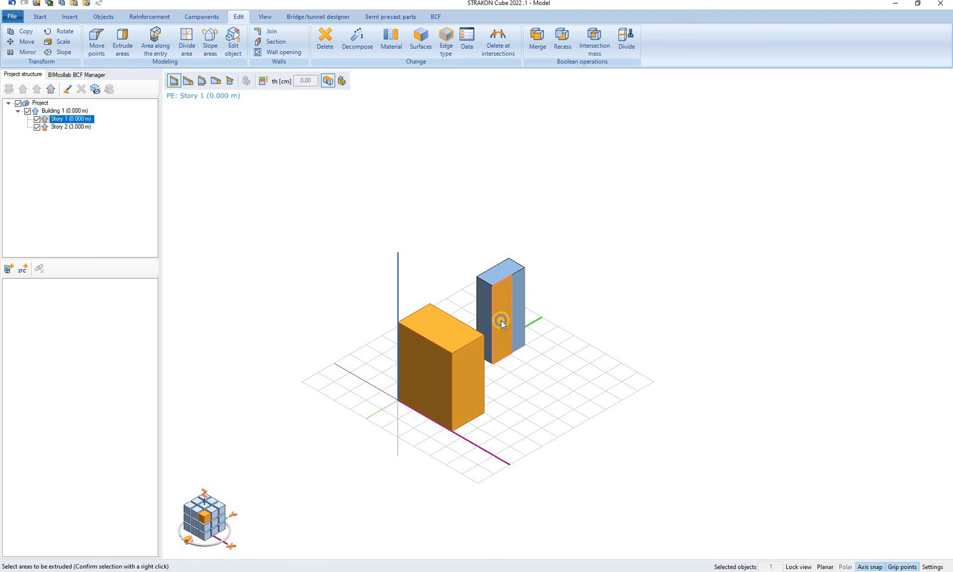
Step: Extrude the copy's split strip to give it an L-shaped plan
left_click(502, 322)
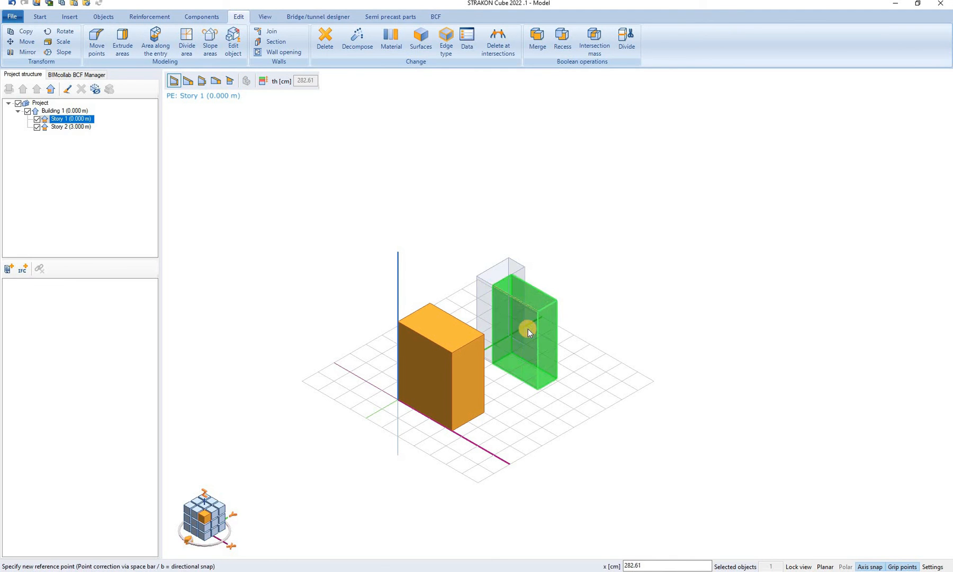
left_click(232, 42)
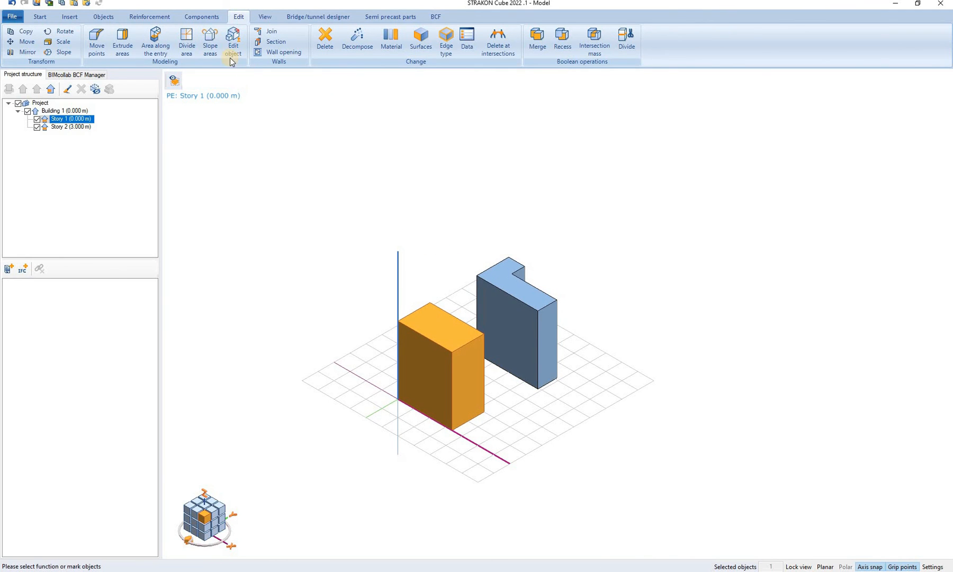
left_click(210, 43)
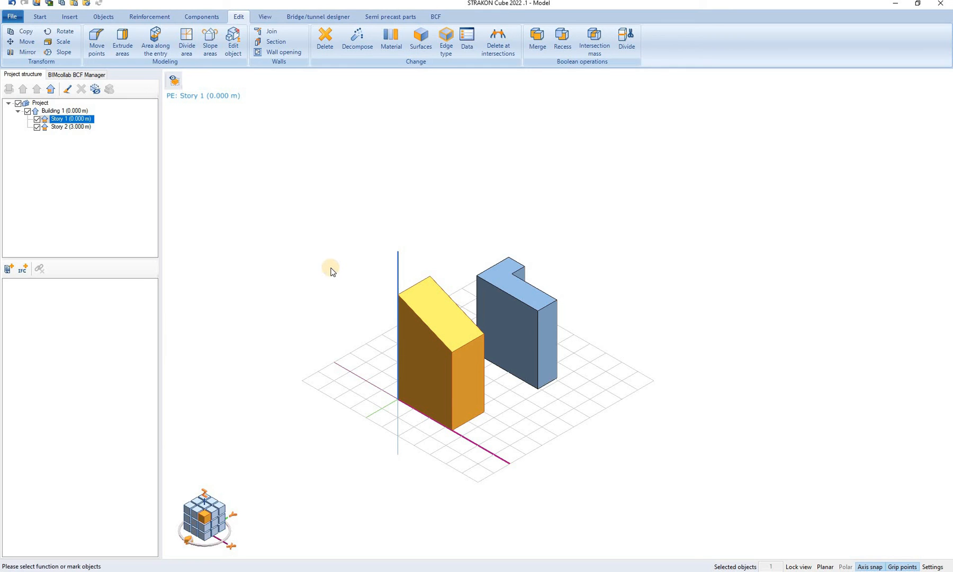
mouse_move(377, 322)
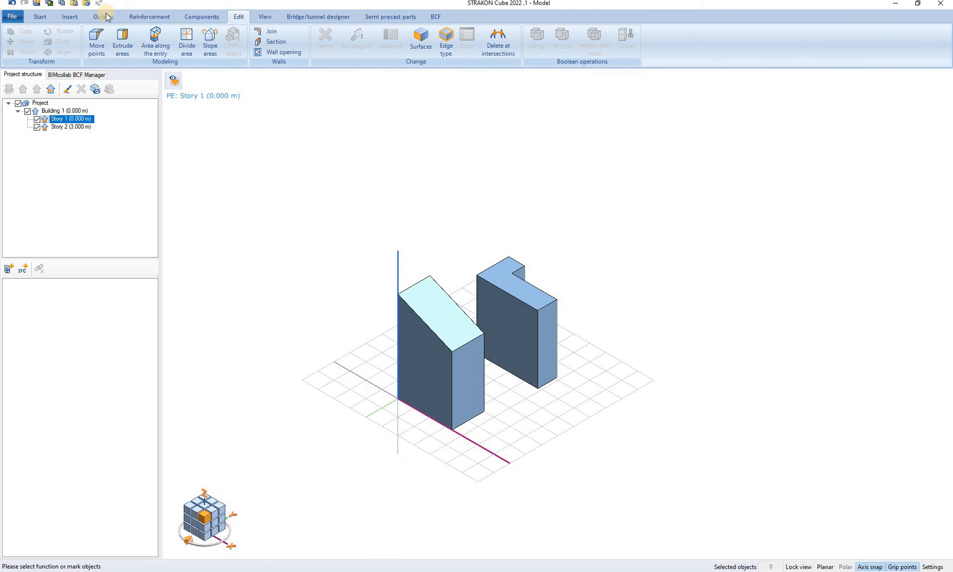
Step: Start a C25/30 concrete wall, 24 cm thick and 275 cm high, from the Objects tools
left_click(102, 16)
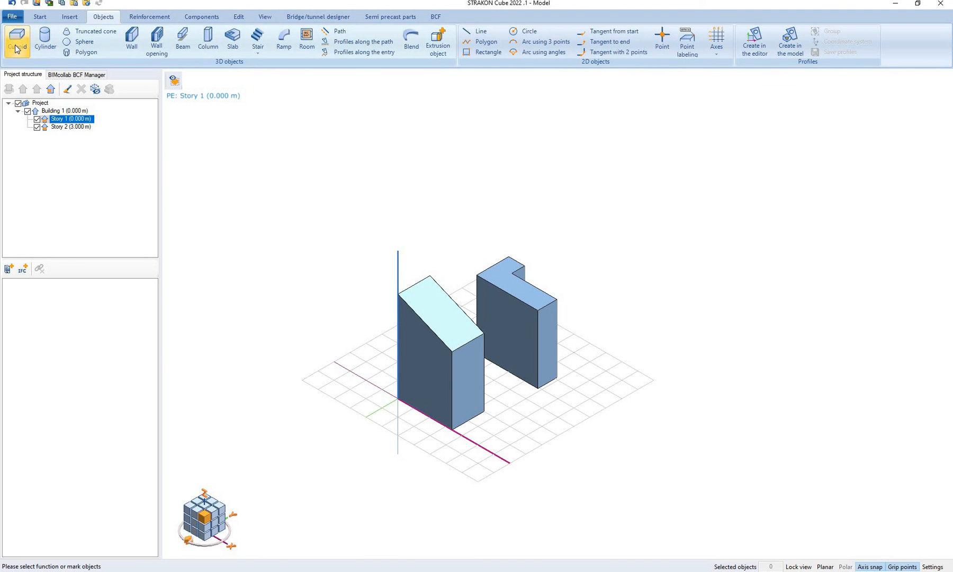
mouse_move(18, 46)
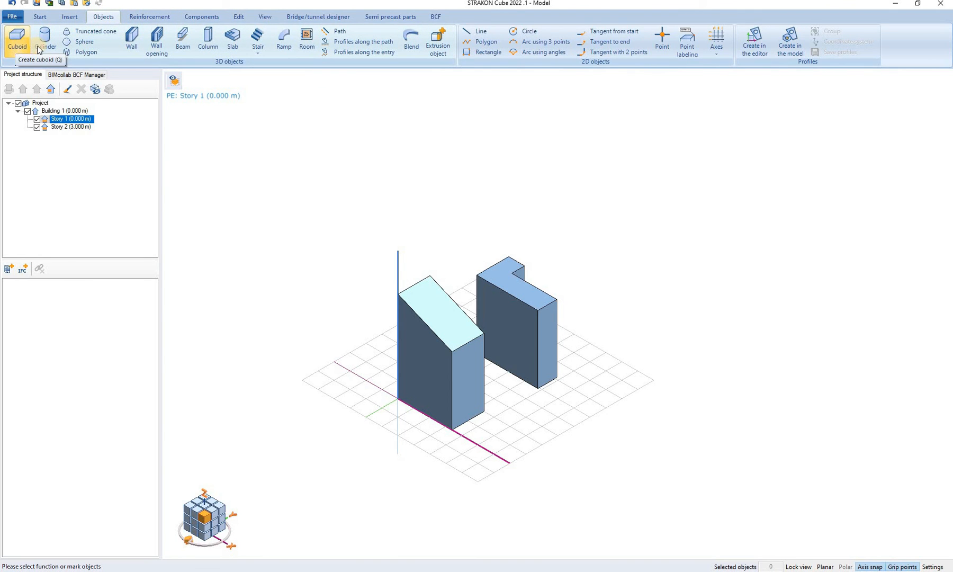
mouse_move(120, 41)
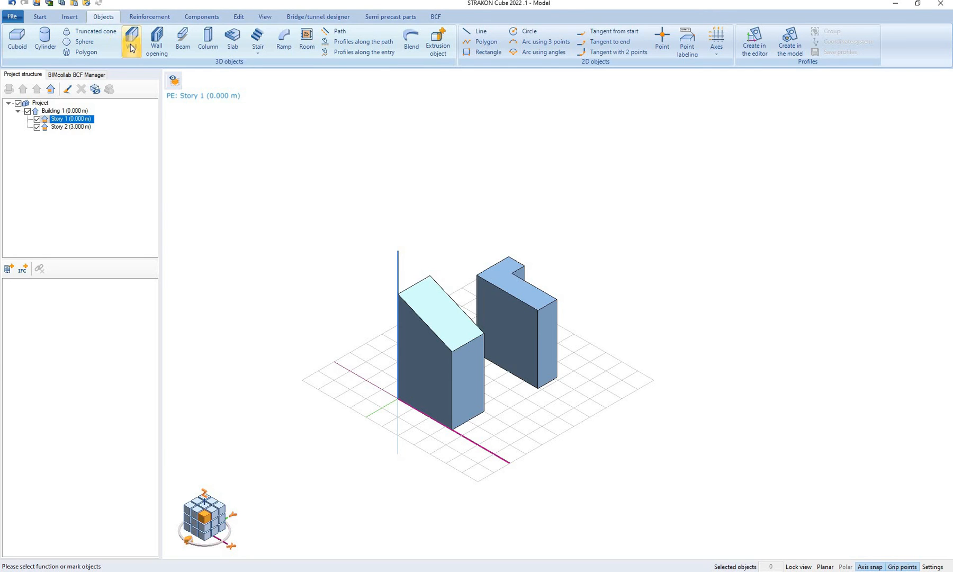
mouse_move(131, 40)
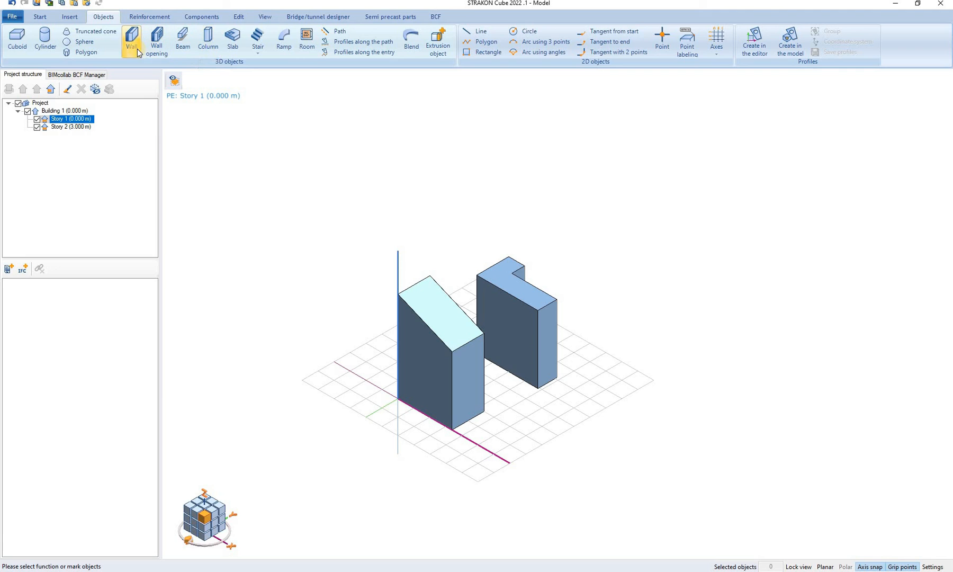
left_click(131, 39)
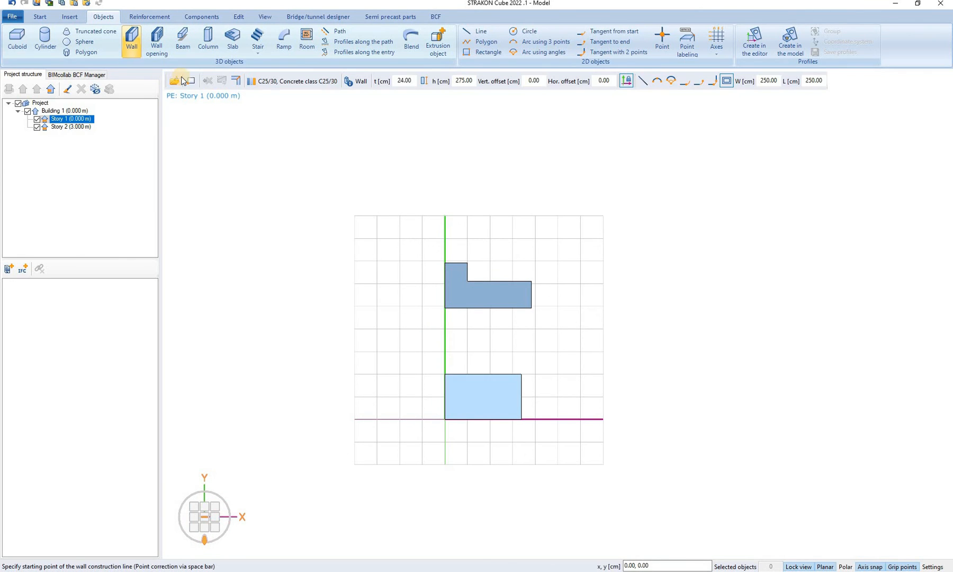
mouse_move(190, 79)
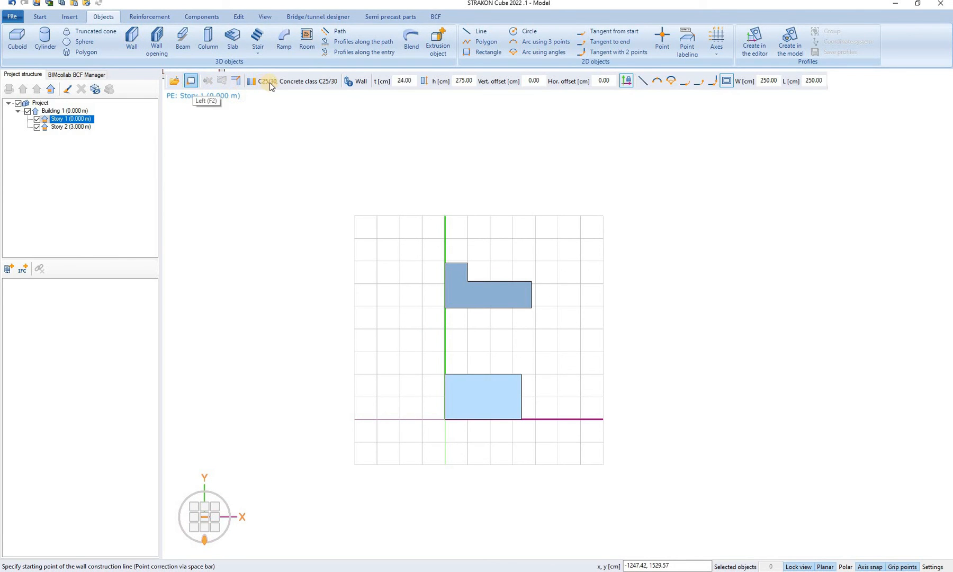
mouse_move(294, 81)
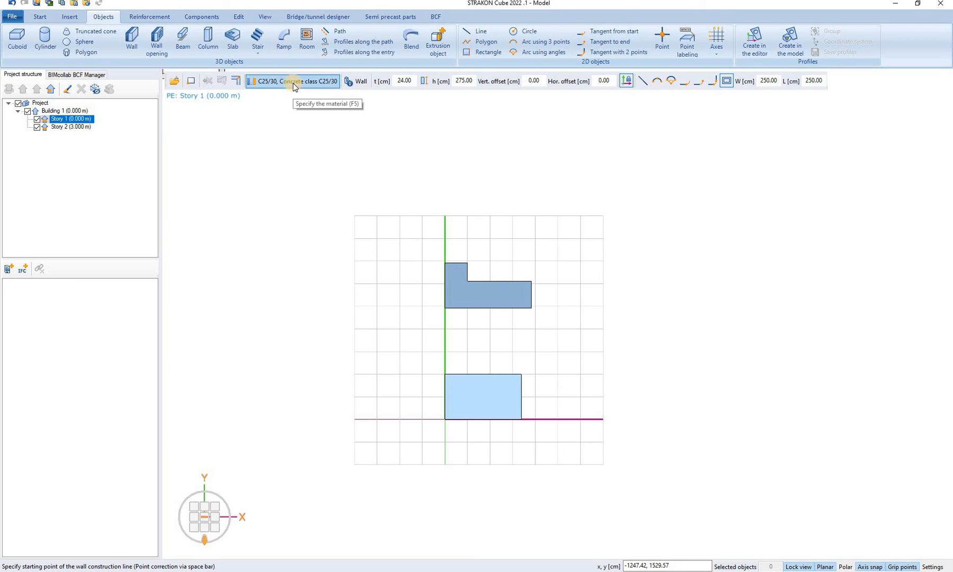